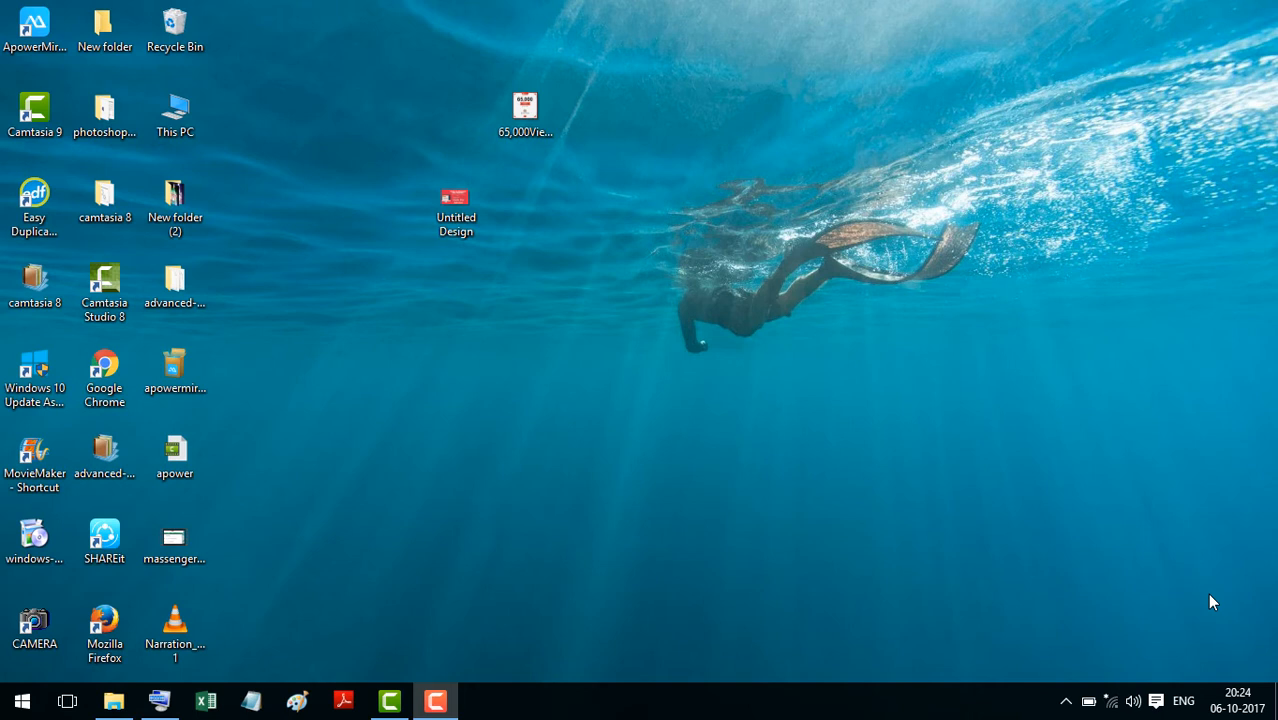
pyautogui.moveTo(690, 344)
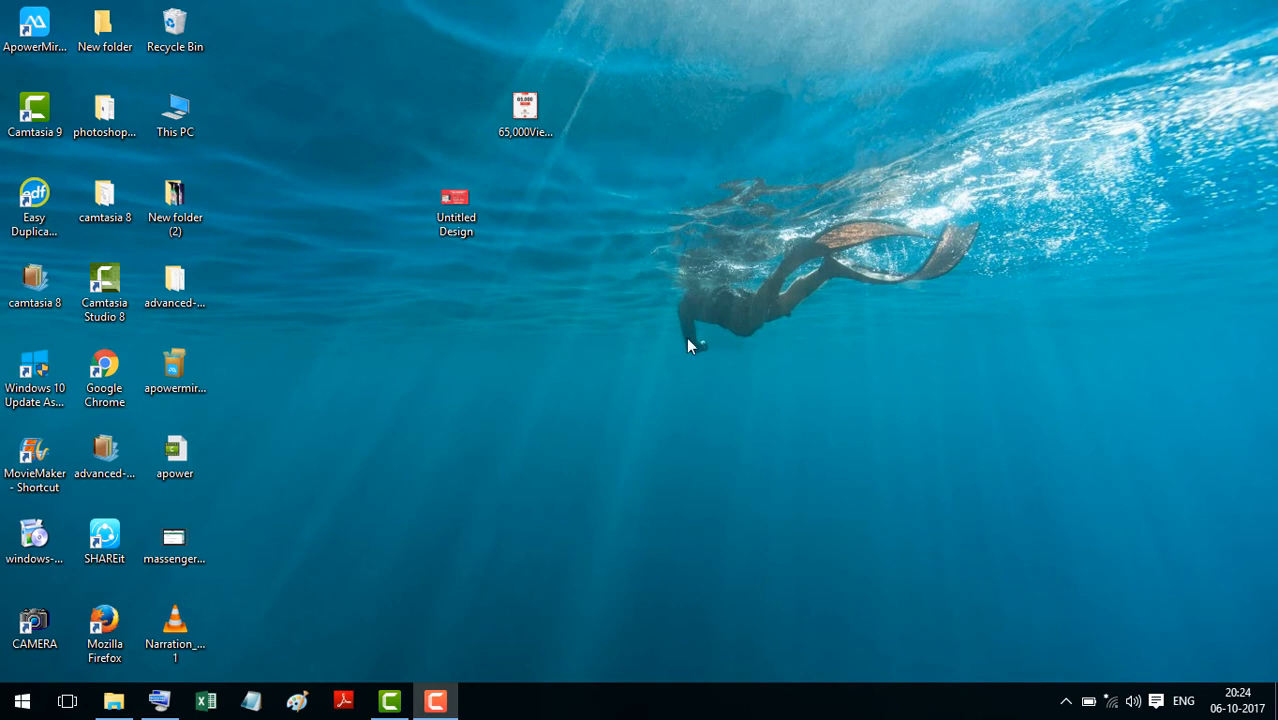
pyautogui.moveTo(400, 210)
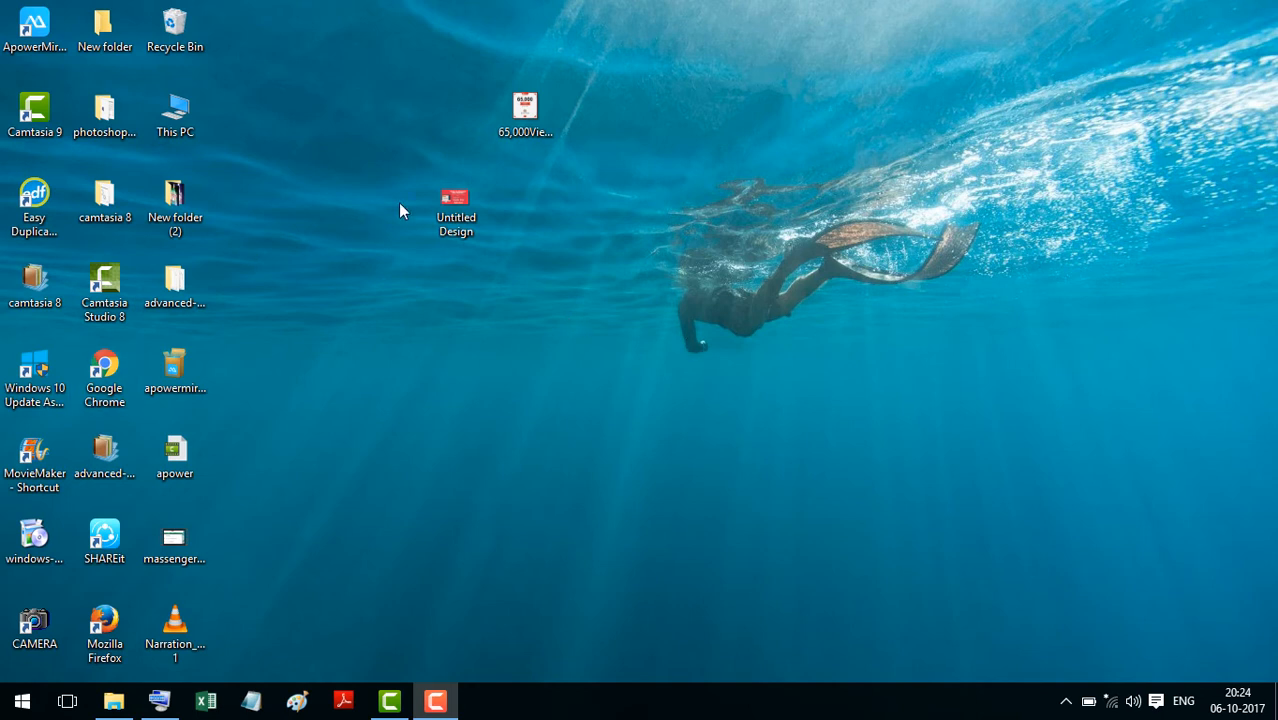
# - Reach the Remove Properties and Personal Information options for the Untitled Design image
pyautogui.click(456, 206)
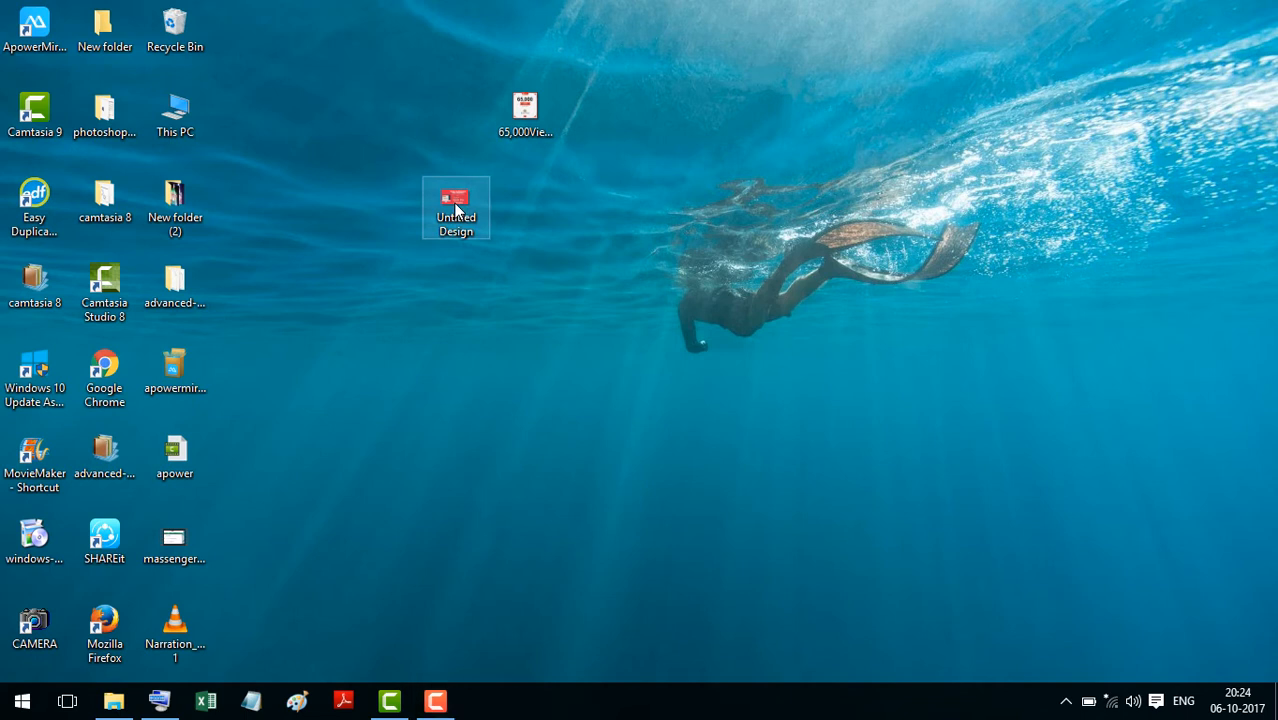
pyautogui.rightClick(456, 206)
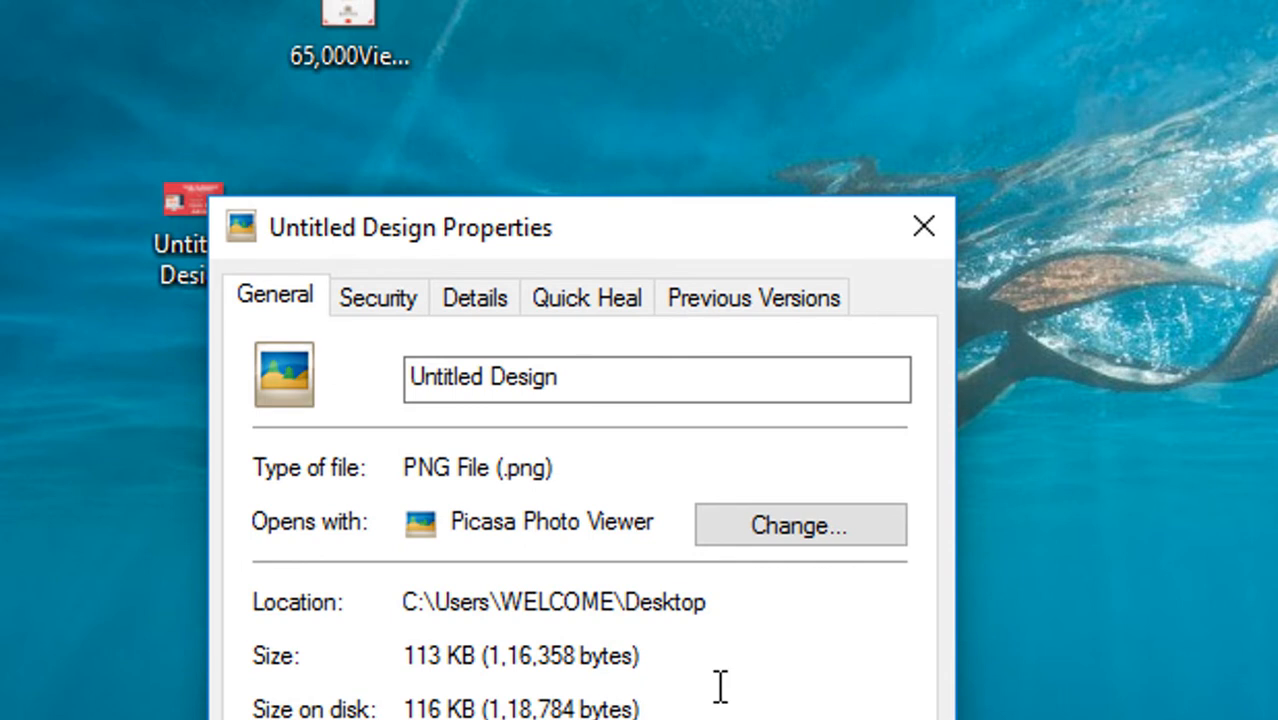
pyautogui.click(474, 296)
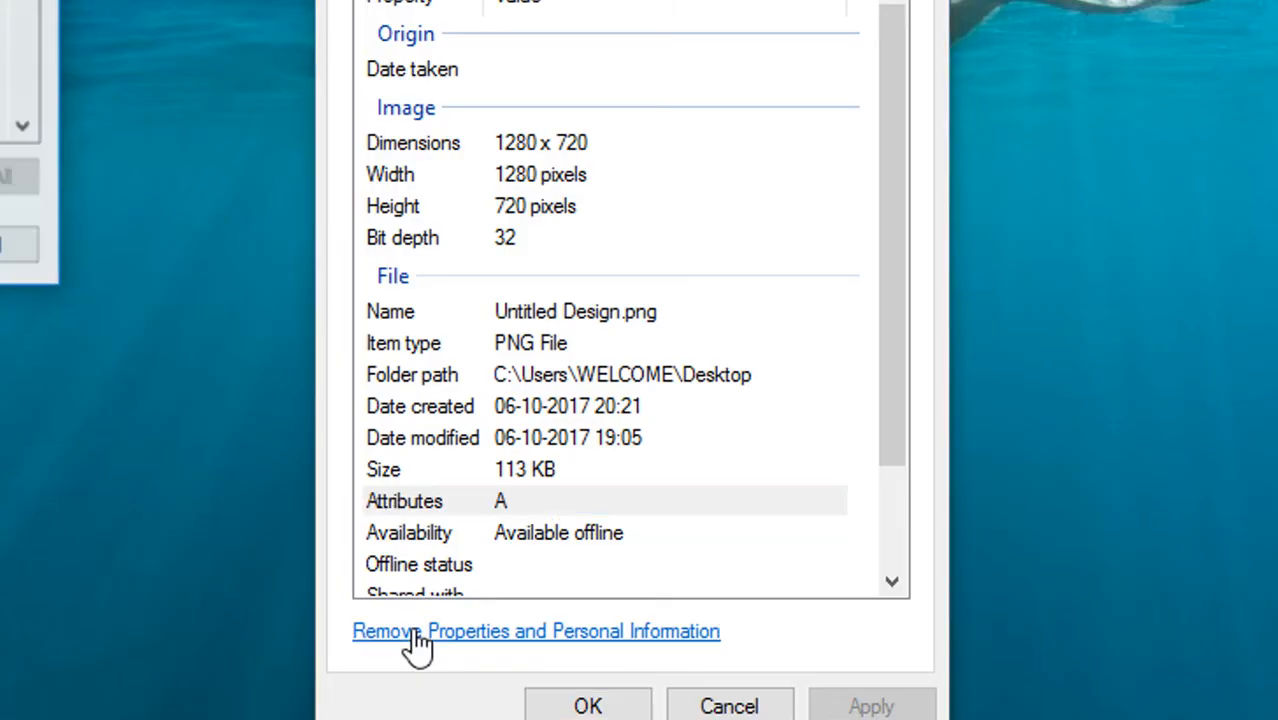
pyautogui.click(536, 632)
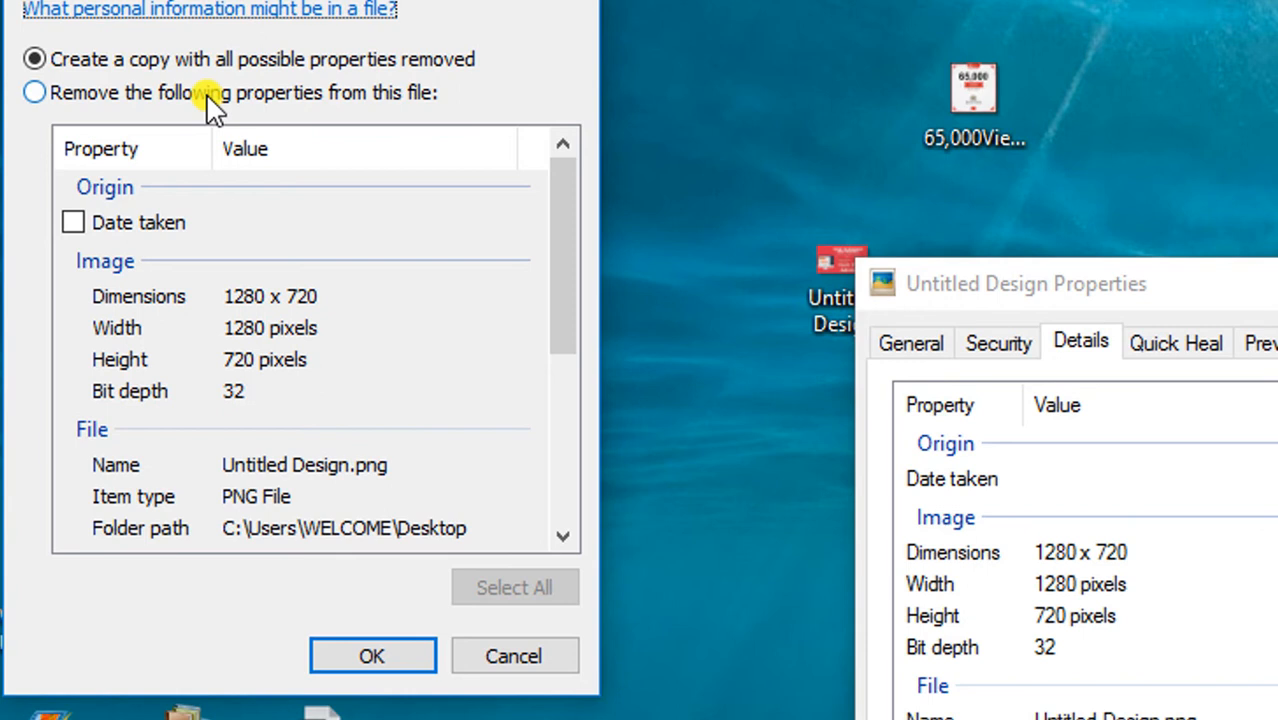
# - Choose removal from the original file, mark Date taken, and confirm the removal
pyautogui.click(34, 92)
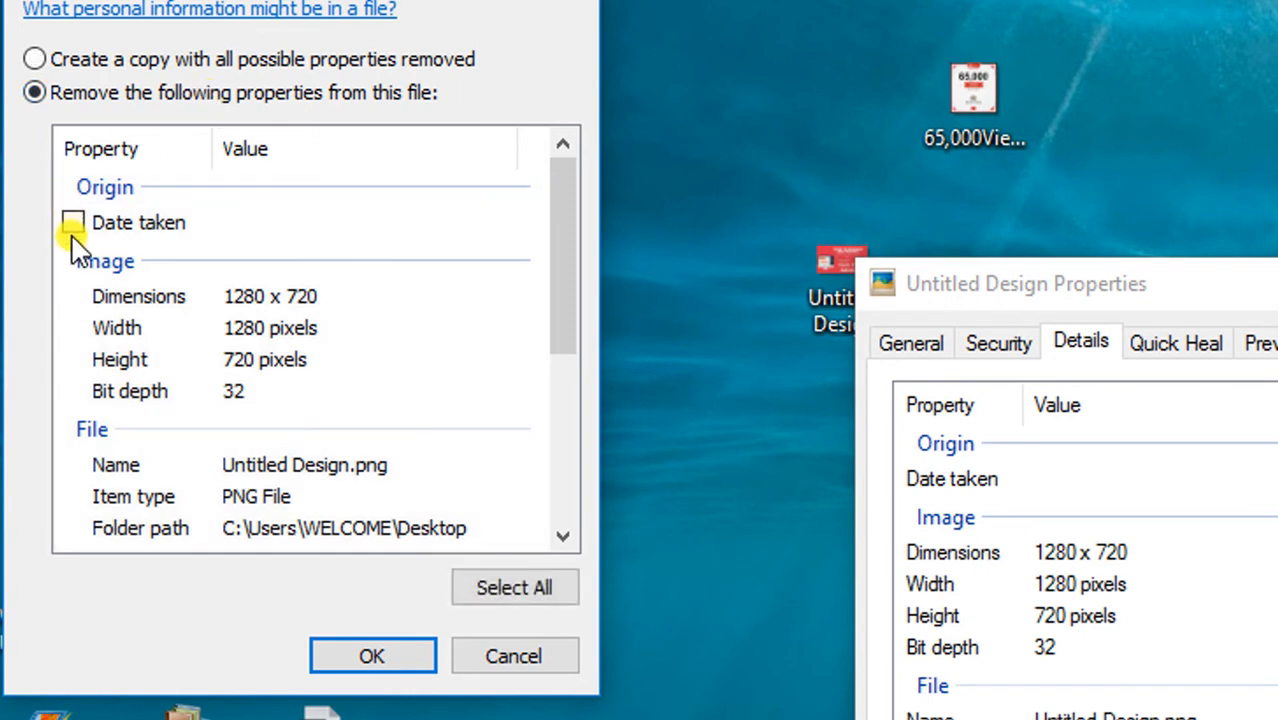
pyautogui.click(72, 222)
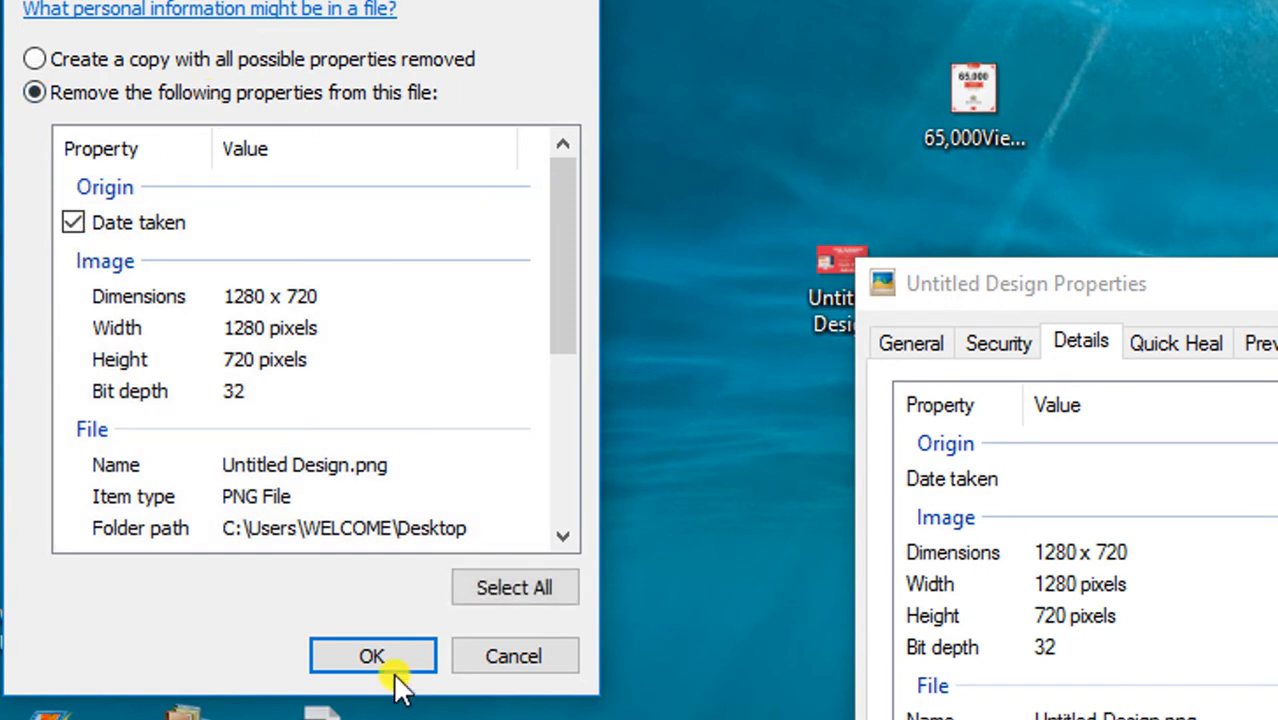
pyautogui.click(372, 656)
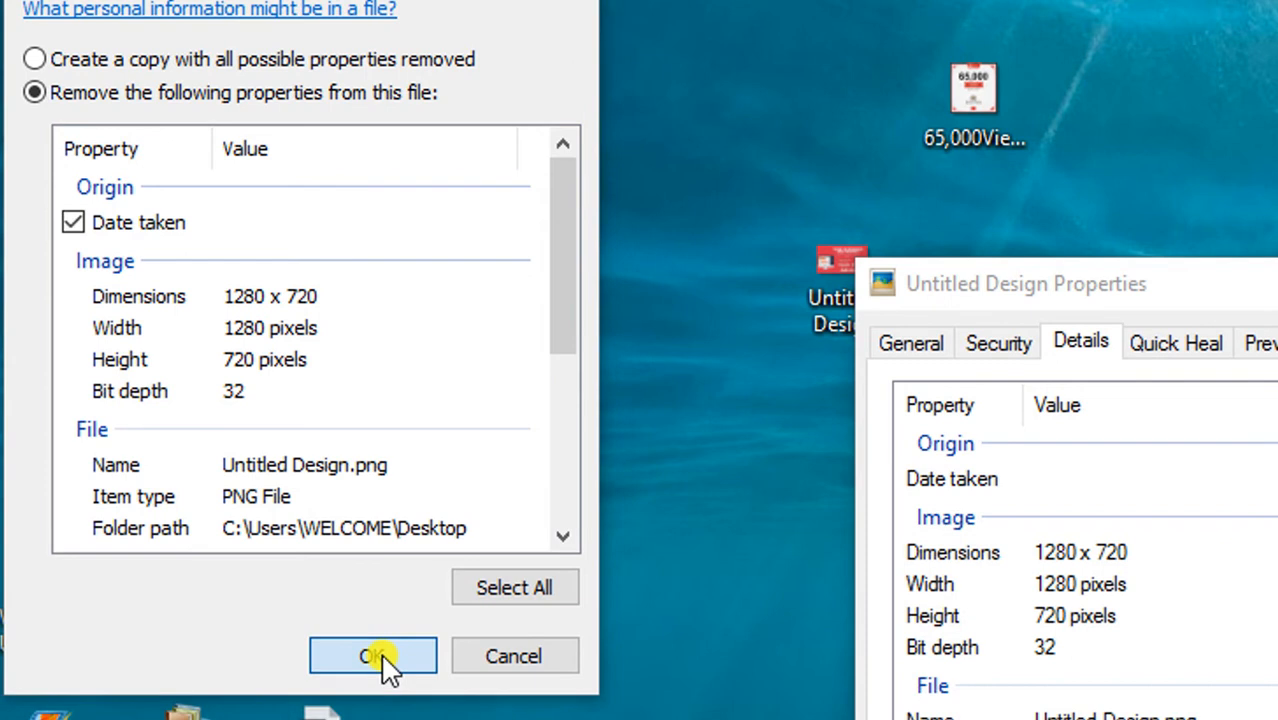
# - Apply the removal, hit the COM Surrogate file-in-use error, and dismiss the not-cleared notice
pyautogui.click(372, 656)
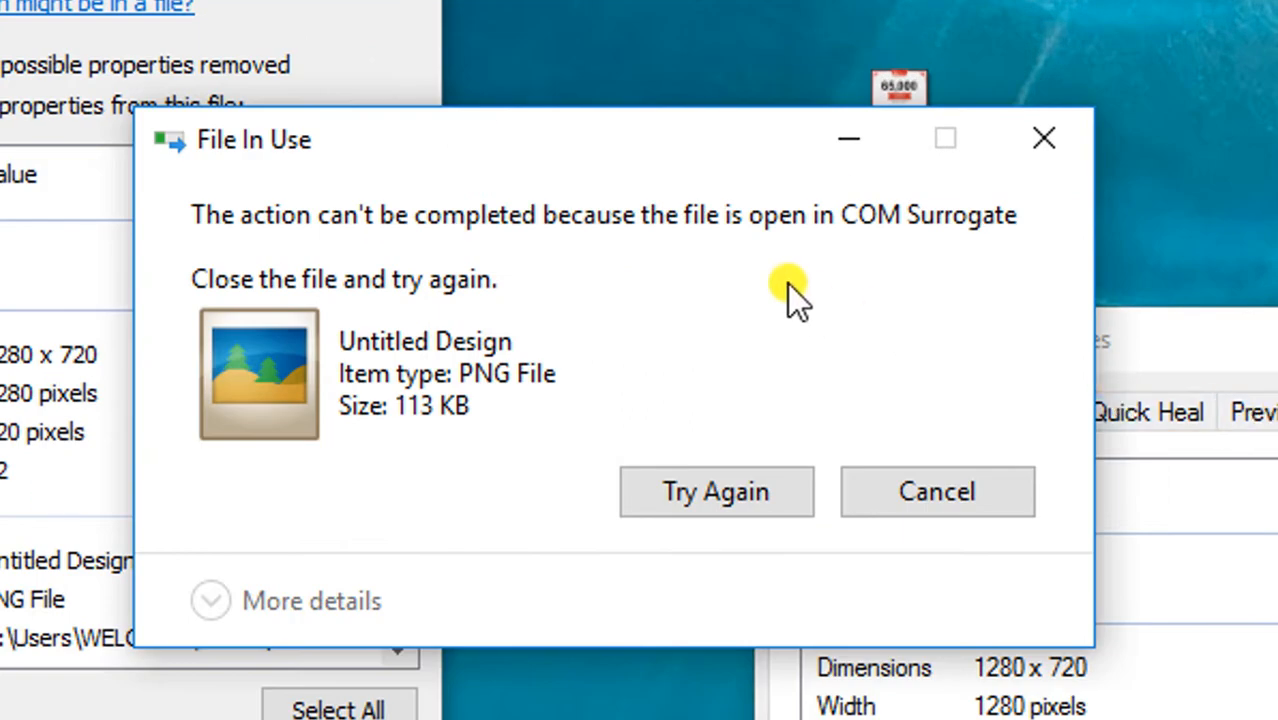
pyautogui.moveTo(462, 220)
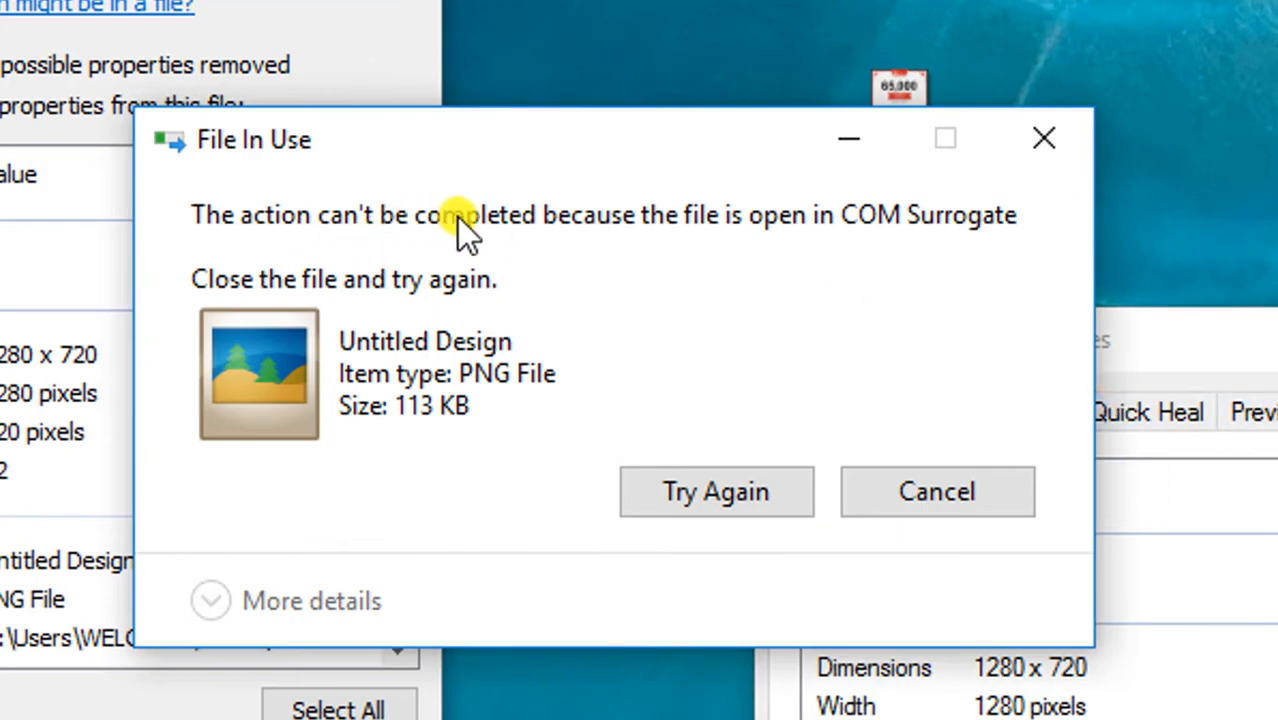
pyautogui.moveTo(776, 256)
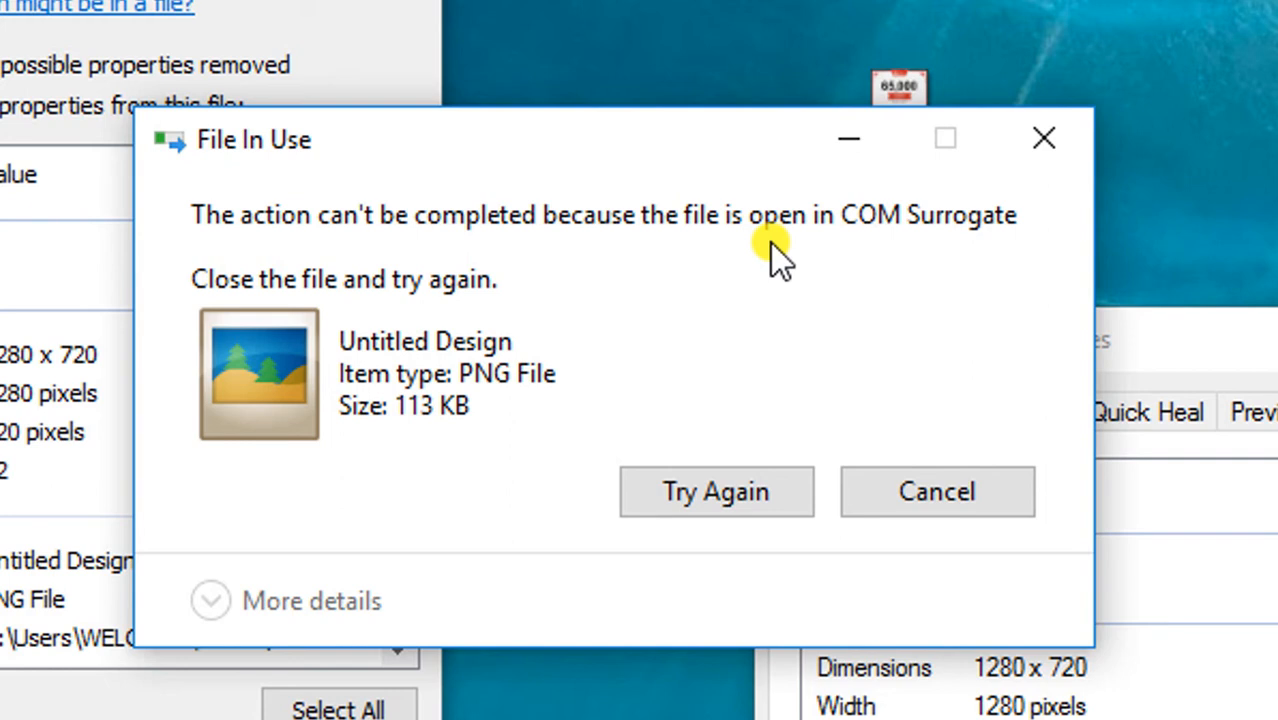
pyautogui.moveTo(896, 450)
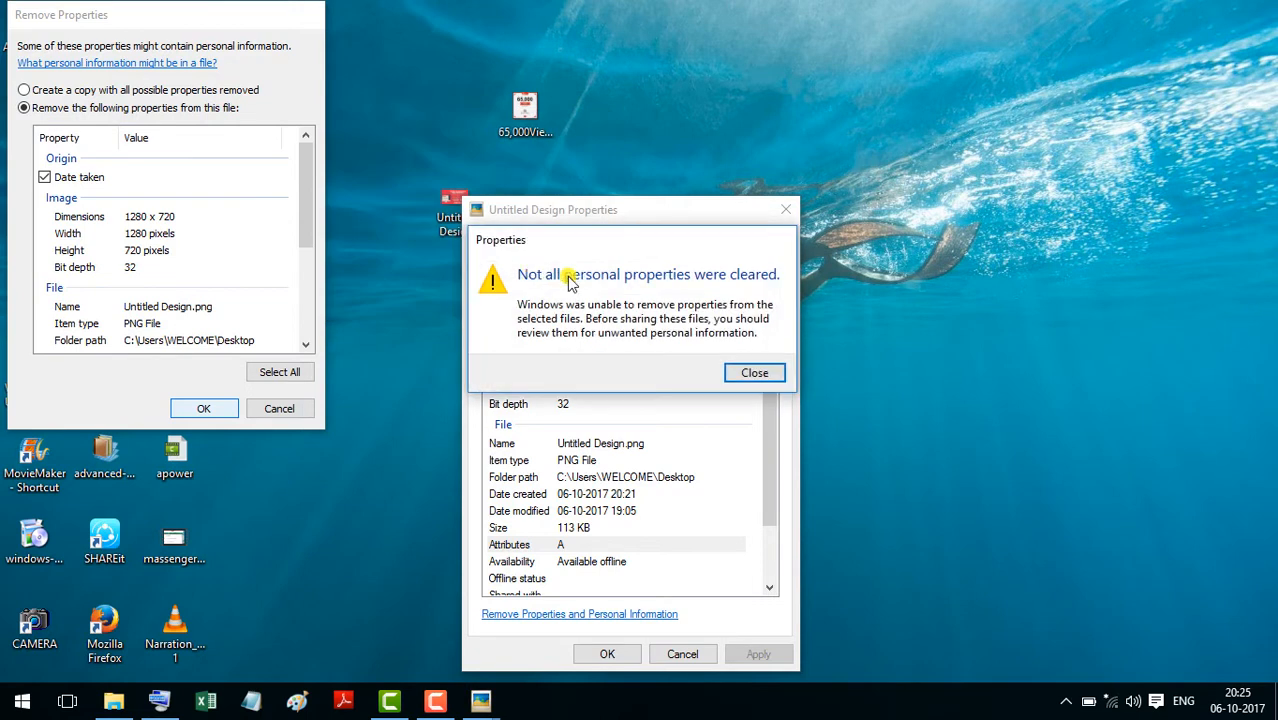
pyautogui.click(754, 372)
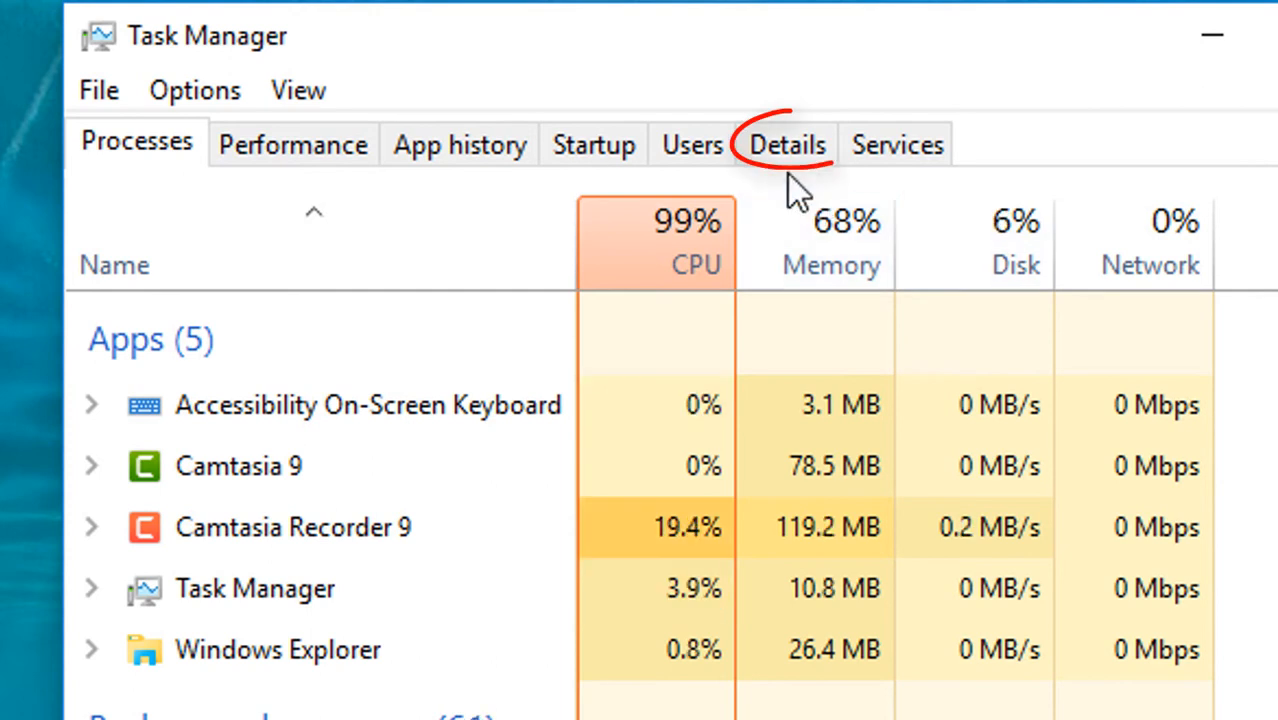
# - Show Task Manager's detailed process list and select dllhost.exe with PID 8740
pyautogui.click(788, 144)
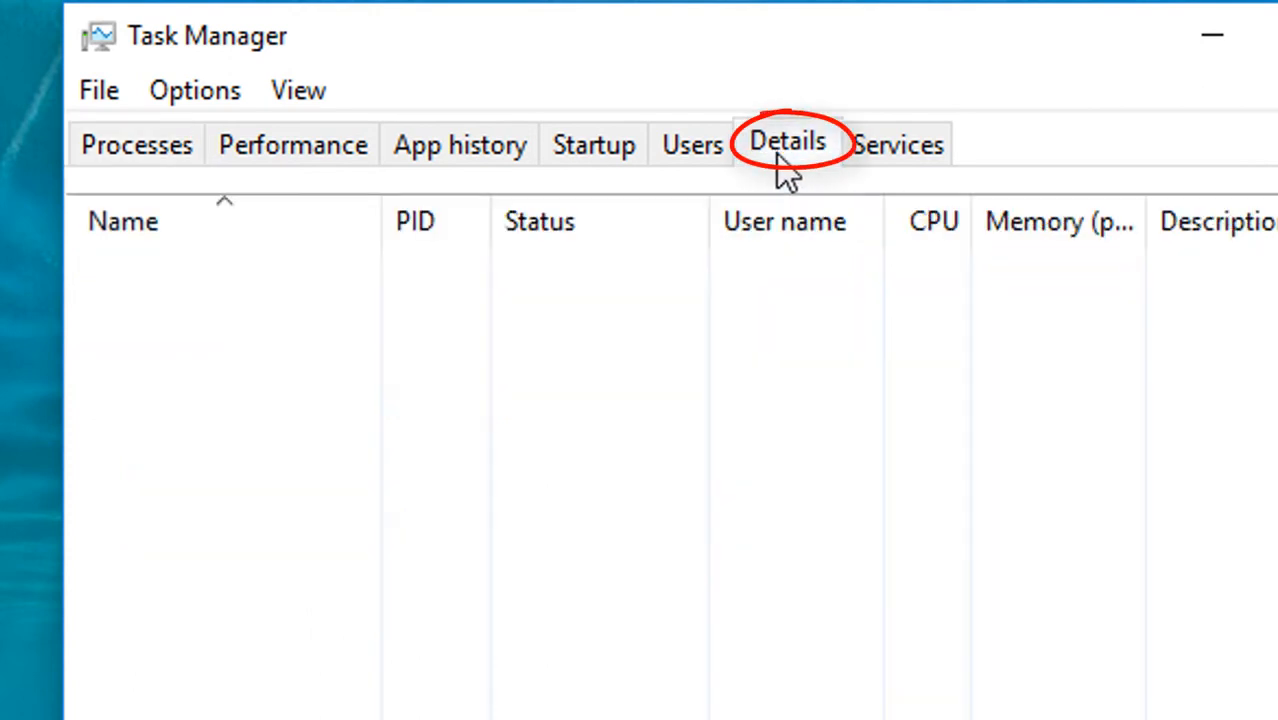
pyautogui.click(788, 140)
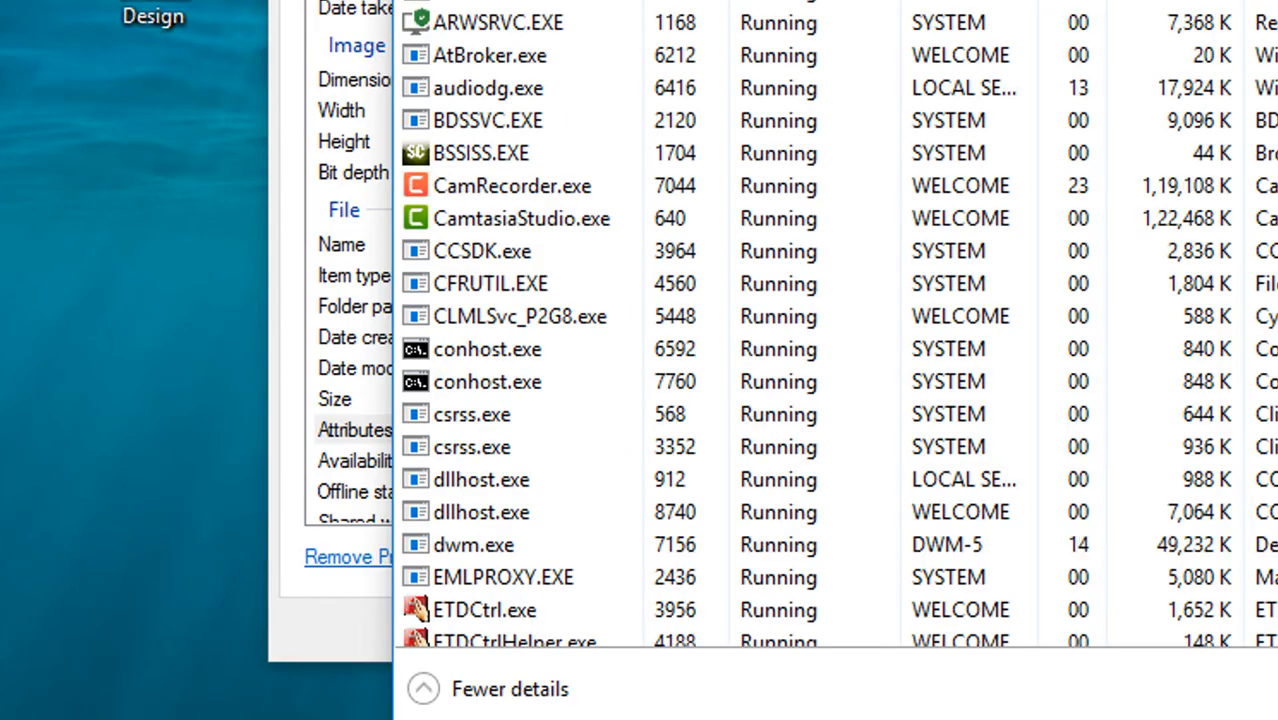
pyautogui.click(480, 512)
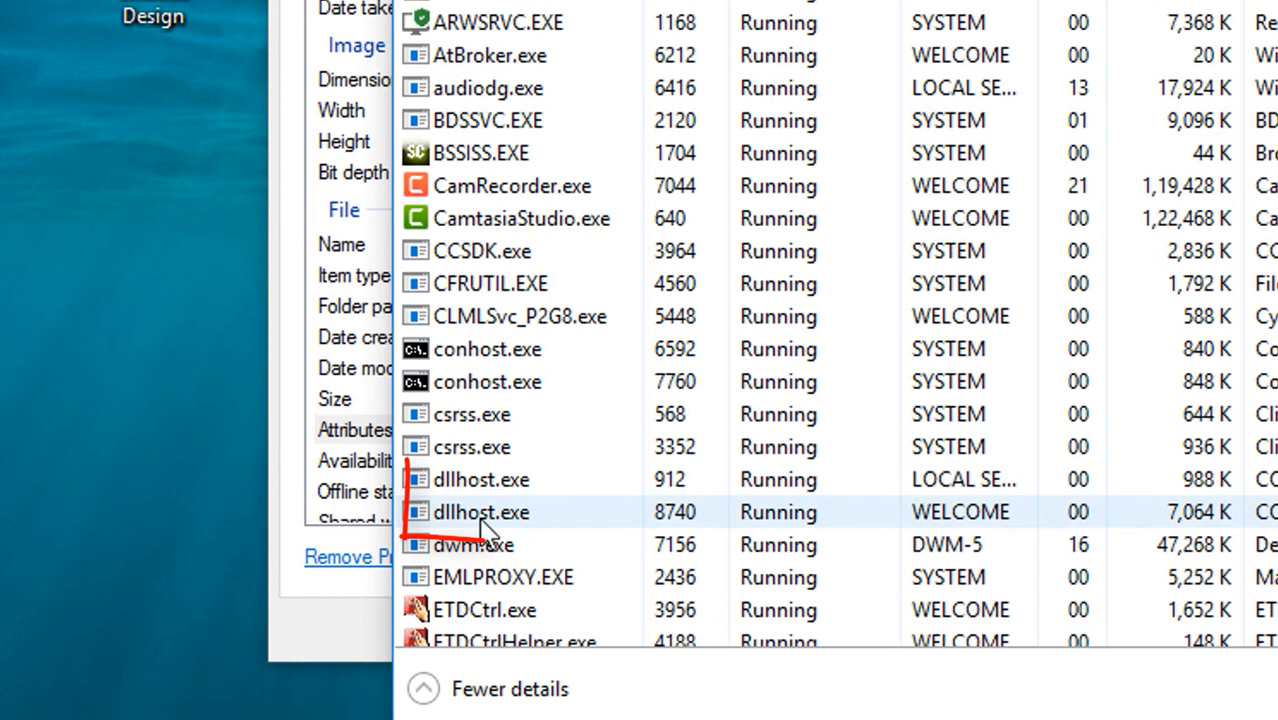
pyautogui.rightClick(480, 512)
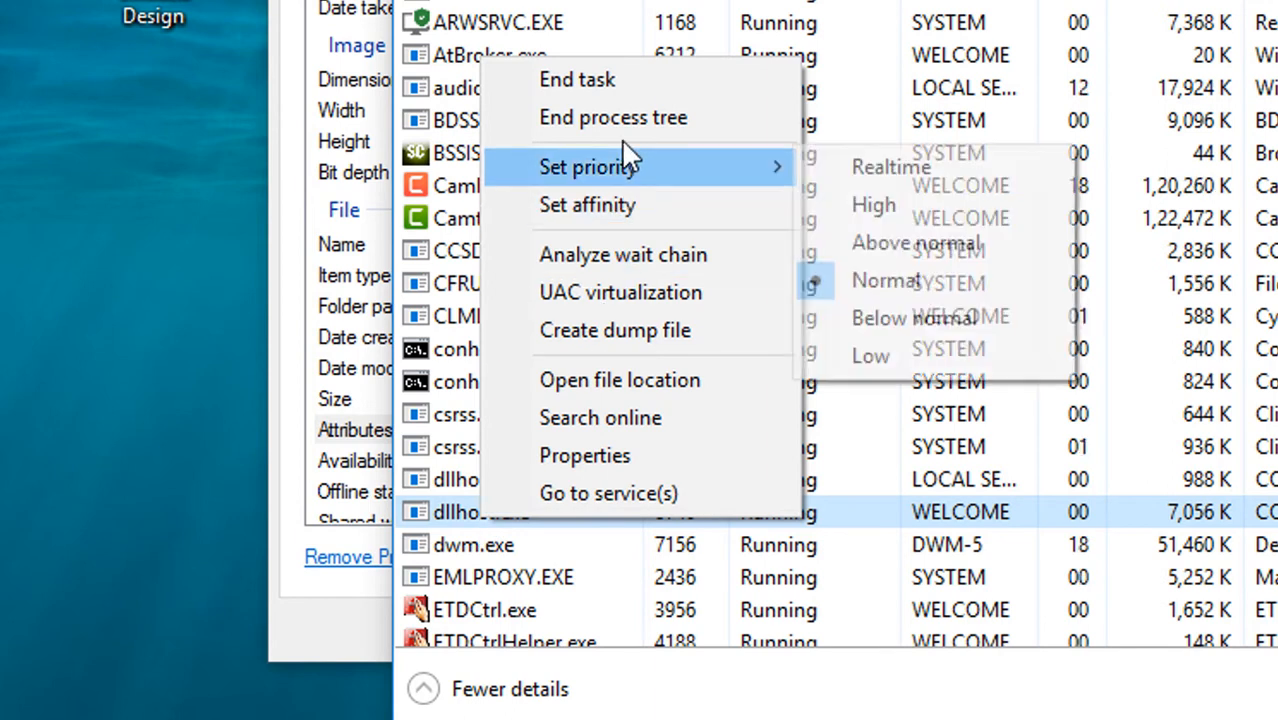
pyautogui.moveTo(614, 116)
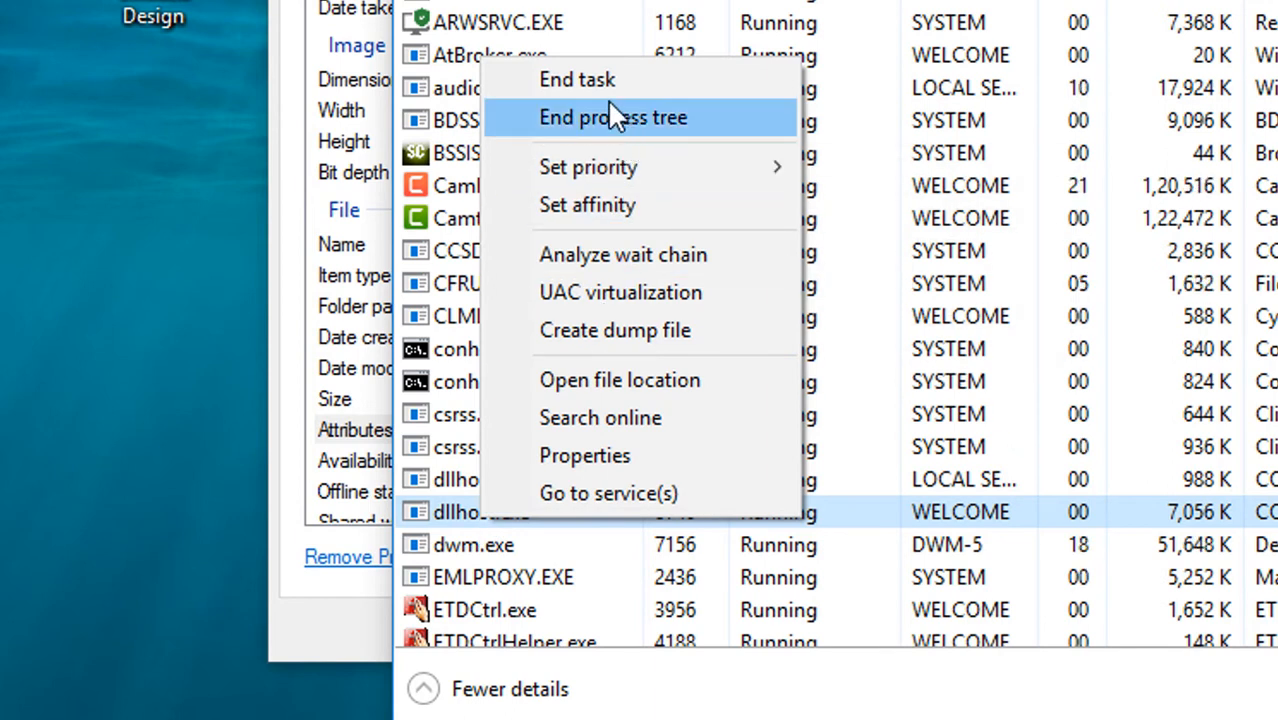
pyautogui.moveTo(596, 130)
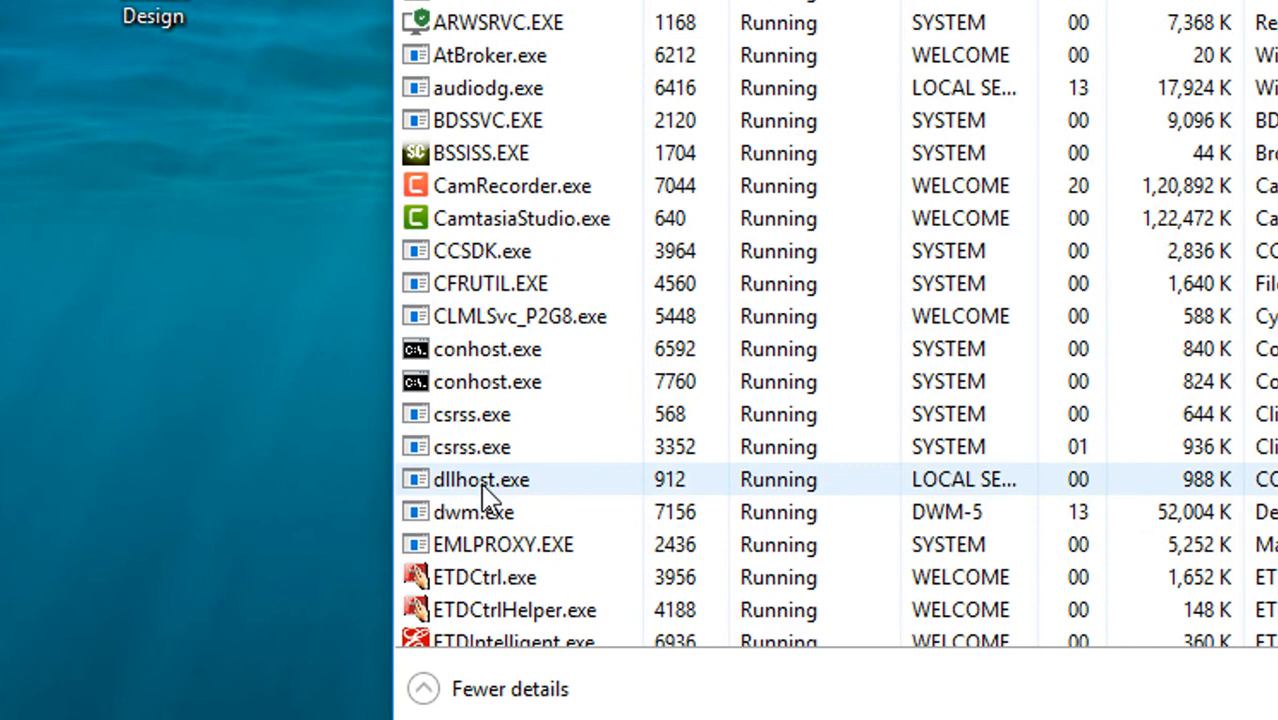
# - End the dllhost.exe task and confirm ending the process
pyautogui.rightClick(480, 480)
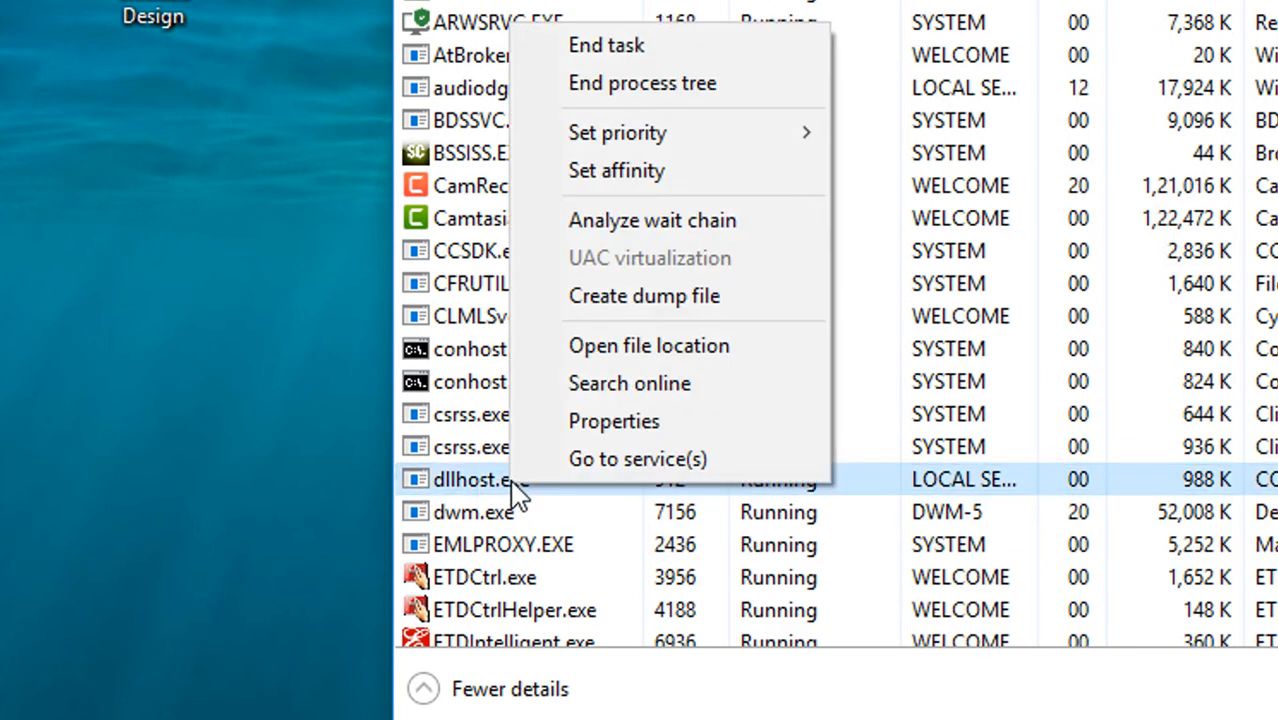
pyautogui.moveTo(610, 44)
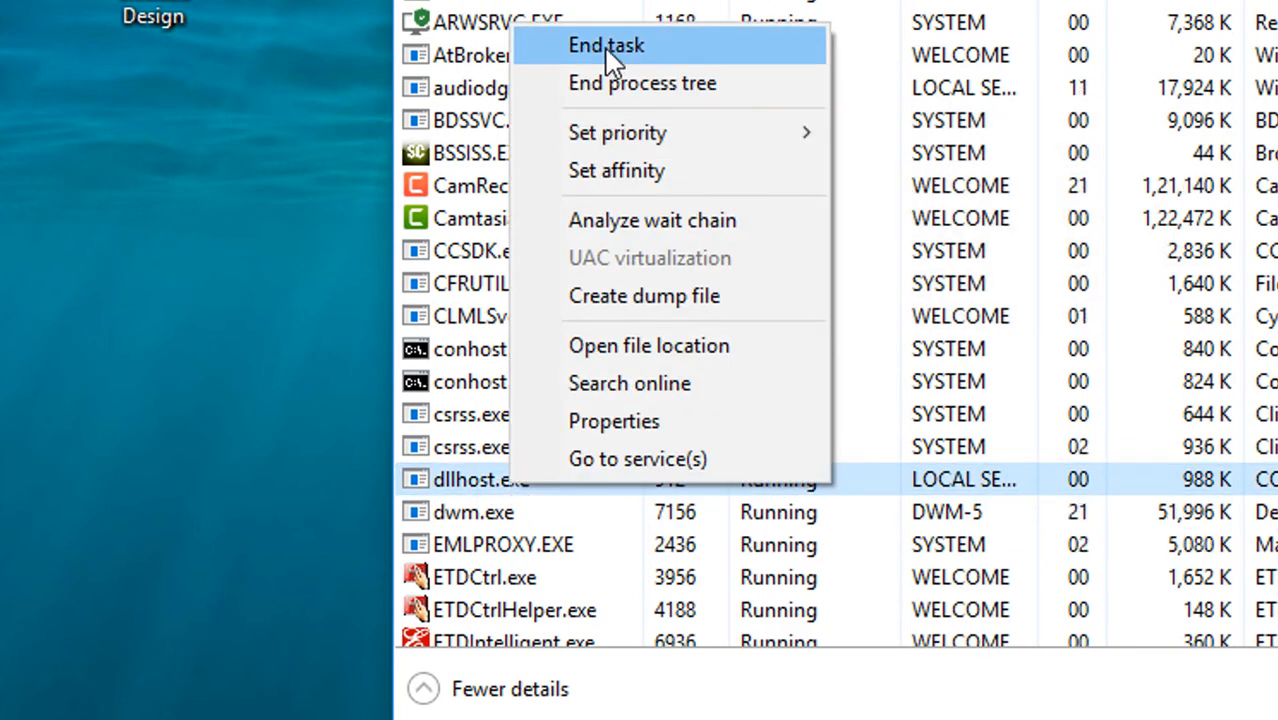
pyautogui.click(606, 44)
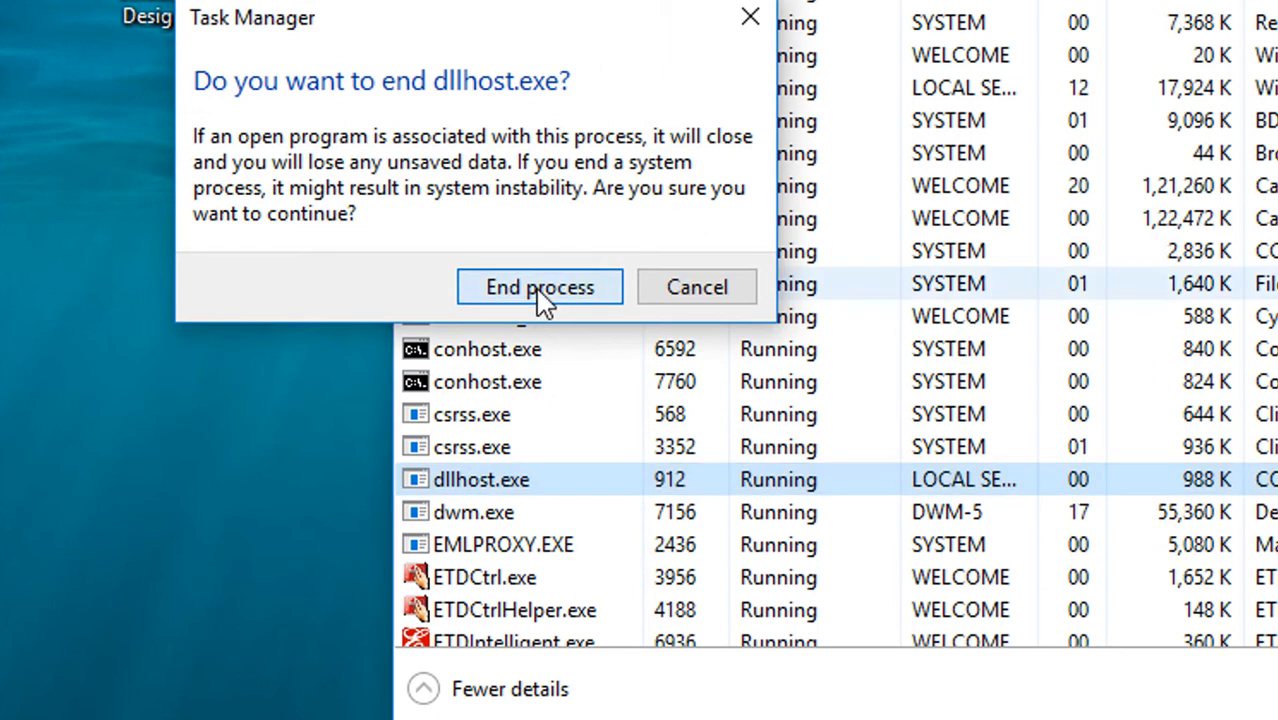
pyautogui.click(540, 288)
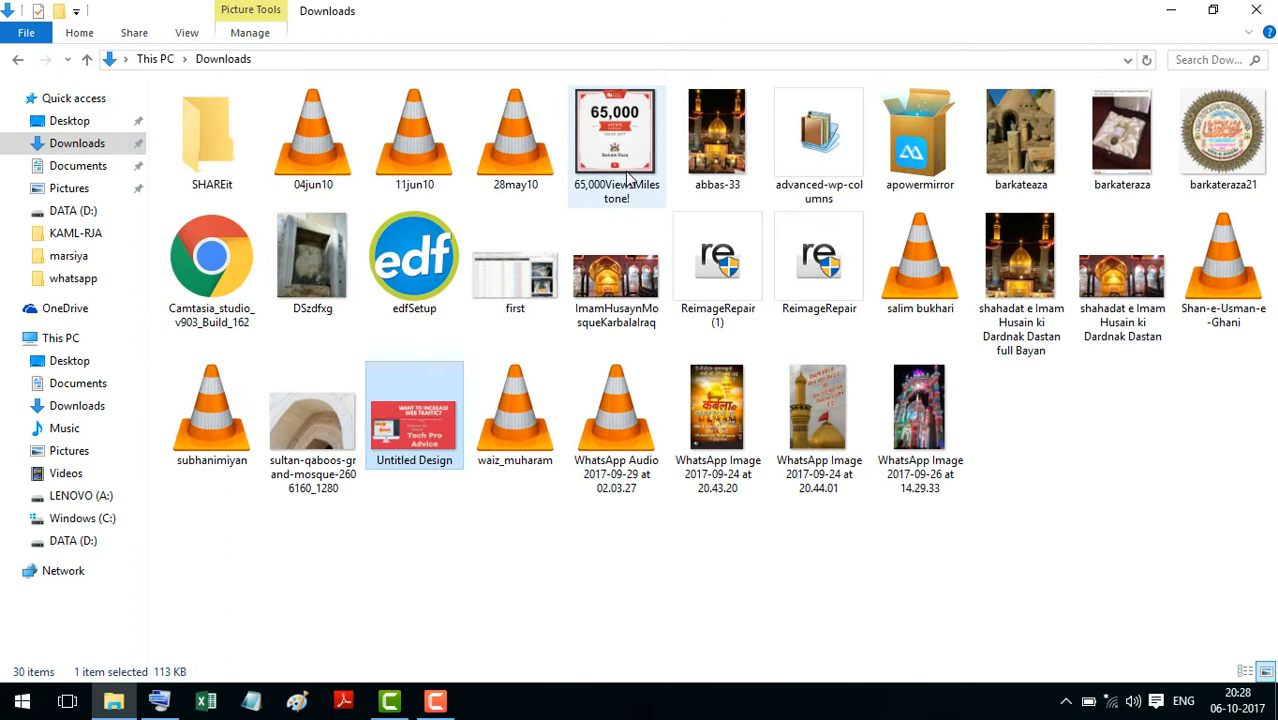
# - In Downloads, bring up the actions for abbas-33, then for WhatsApp Image 2017-09-24 at 20.43.20
pyautogui.click(716, 136)
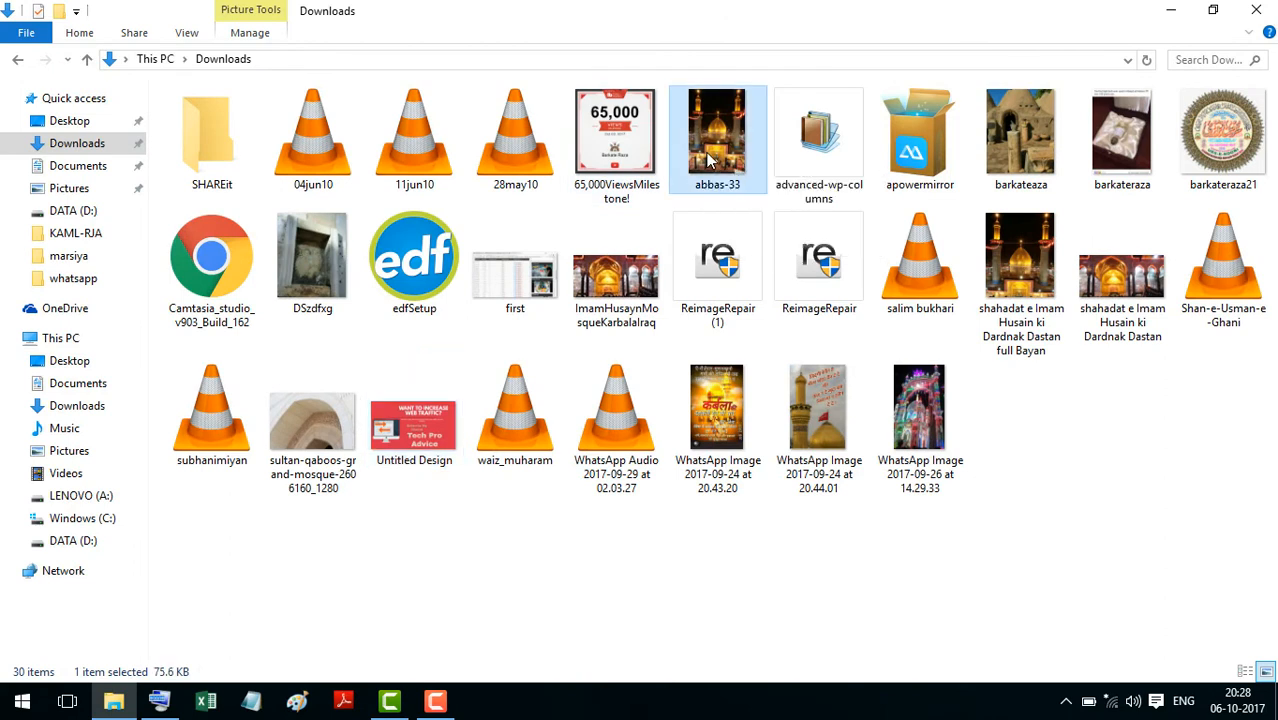
pyautogui.rightClick(716, 138)
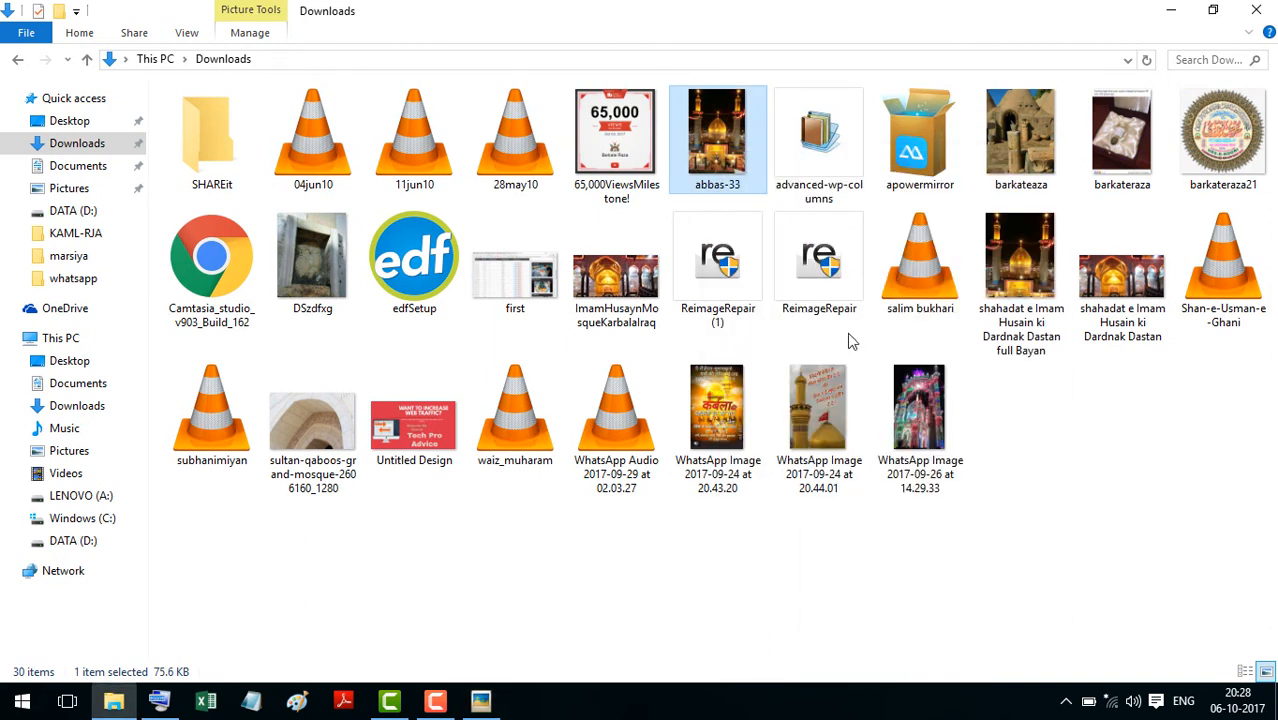
pyautogui.moveTo(718, 404)
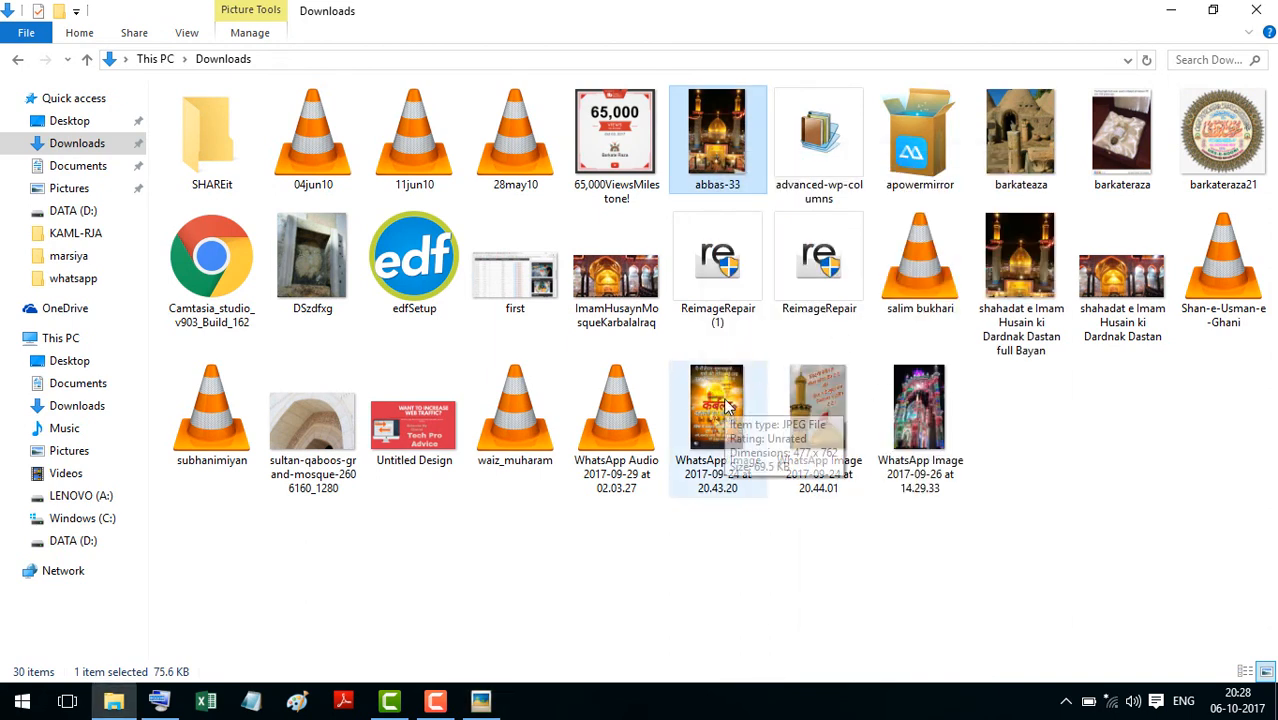
pyautogui.rightClick(716, 408)
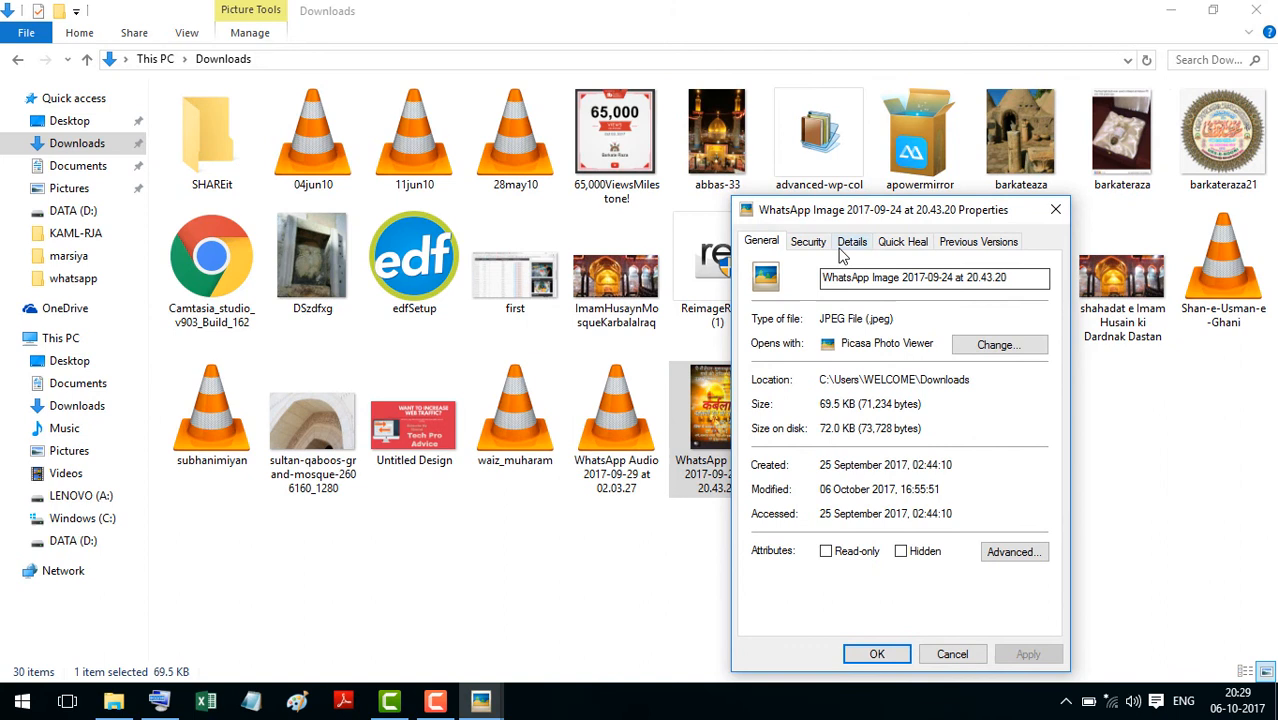
# - Select all metadata properties of the WhatsApp image for removal from the original file and apply
pyautogui.click(850, 240)
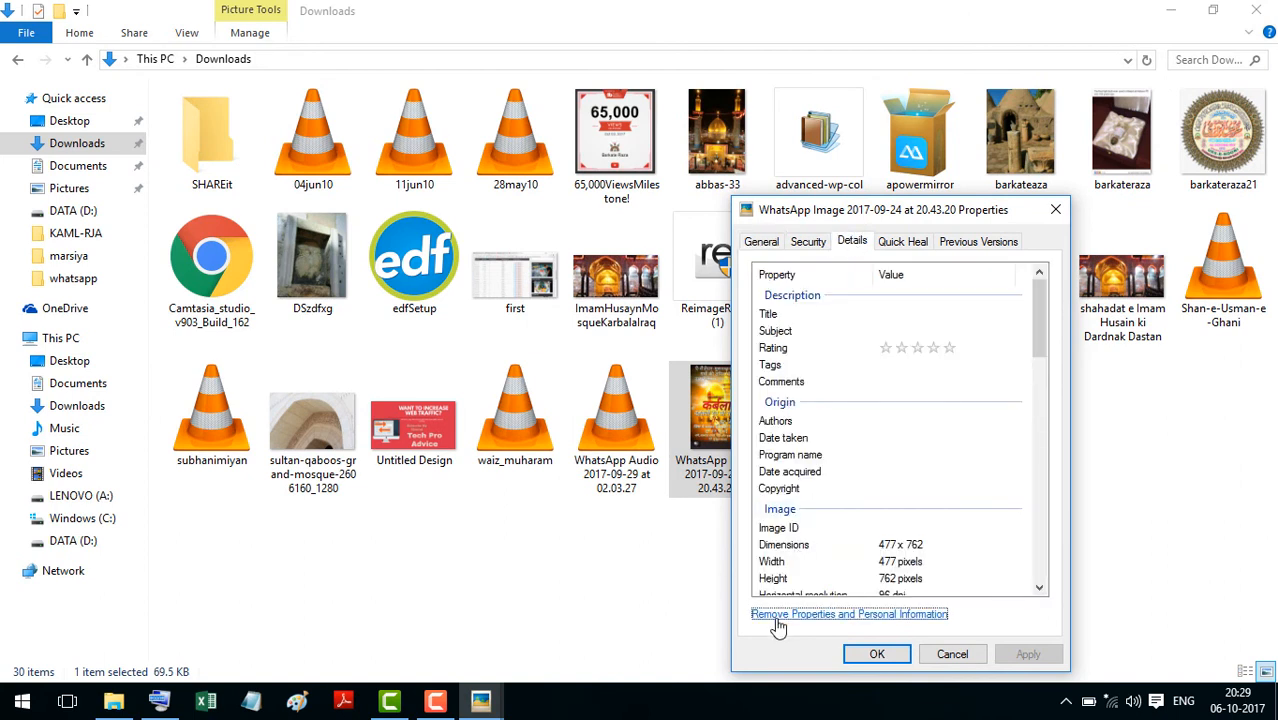
pyautogui.click(848, 614)
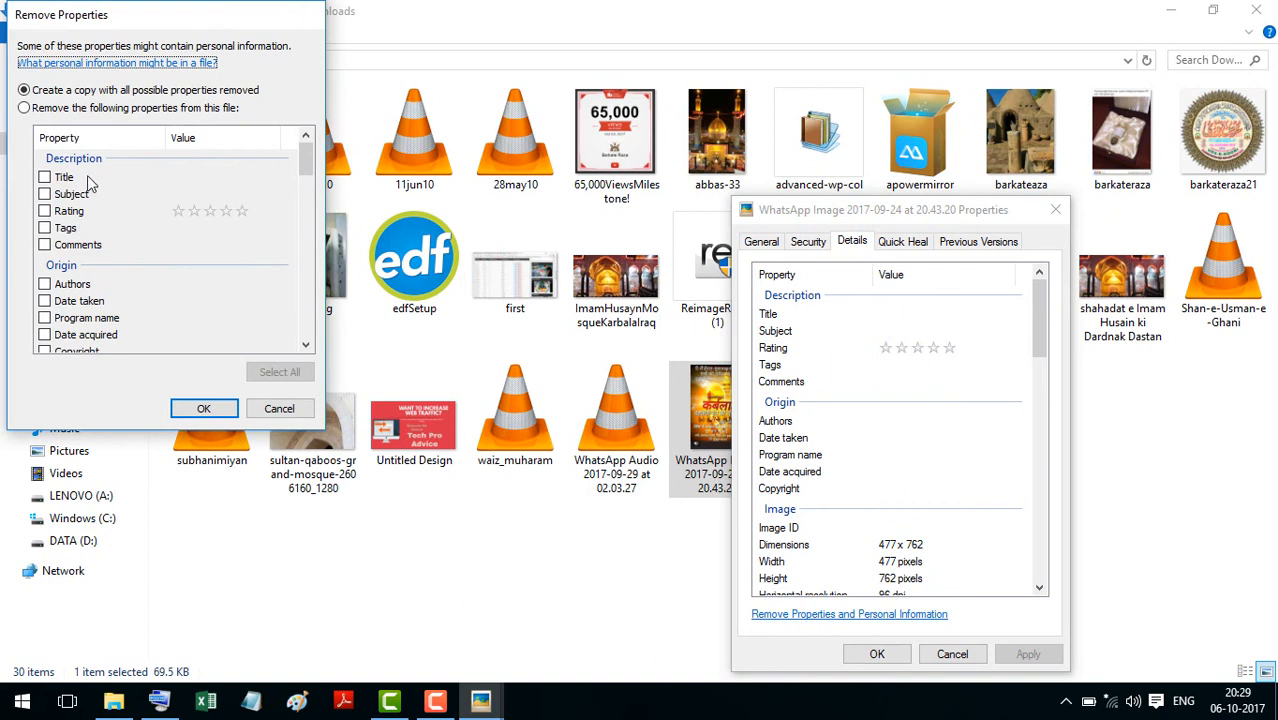
pyautogui.click(24, 108)
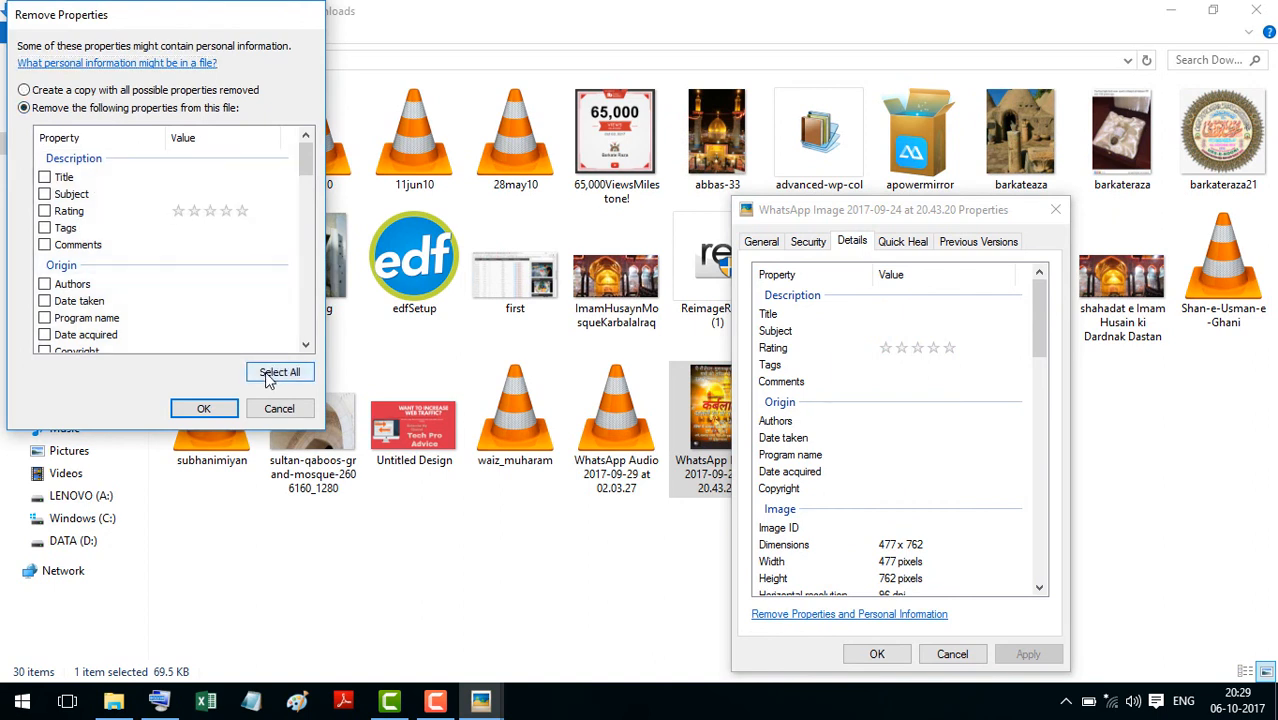
pyautogui.click(280, 372)
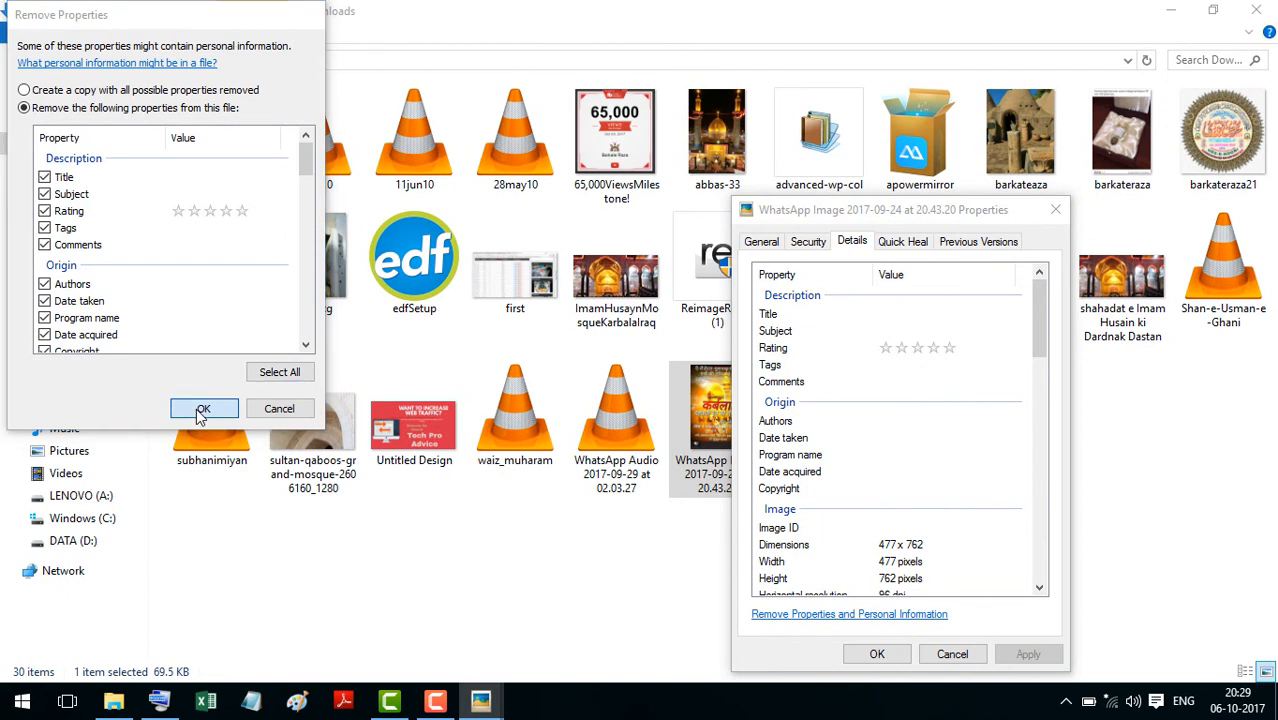
pyautogui.click(202, 408)
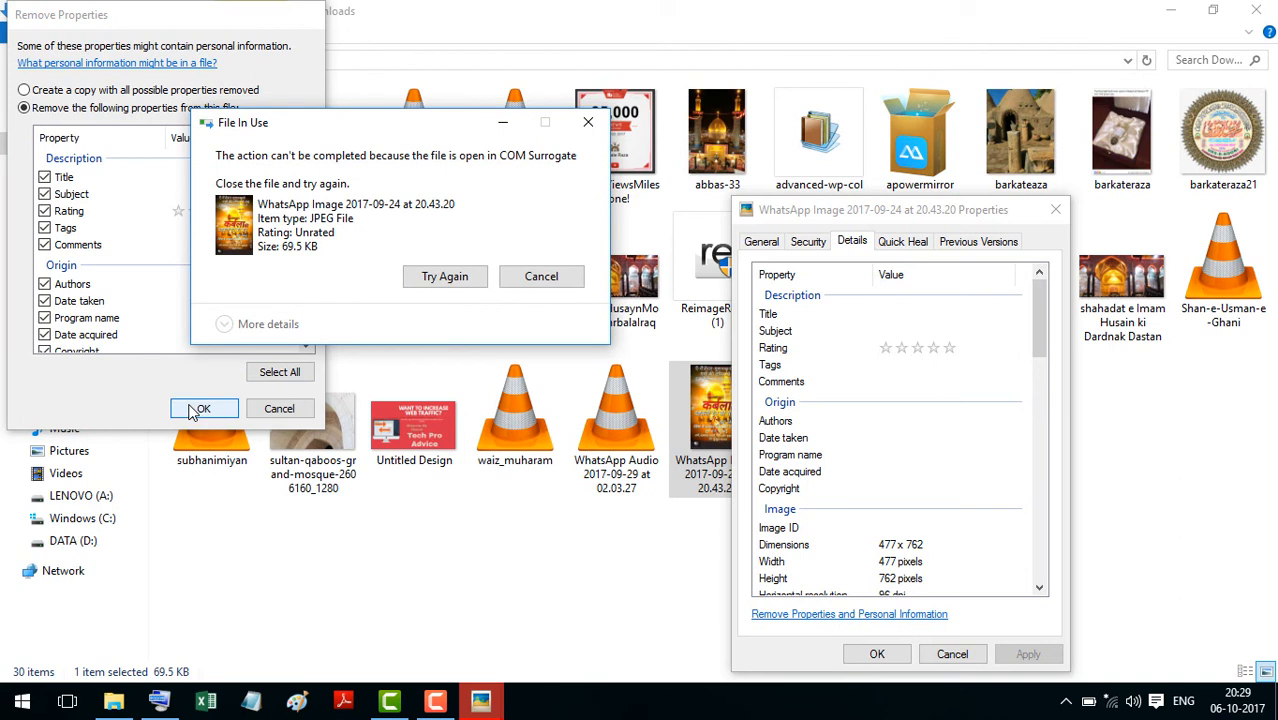
pyautogui.moveTo(530, 256)
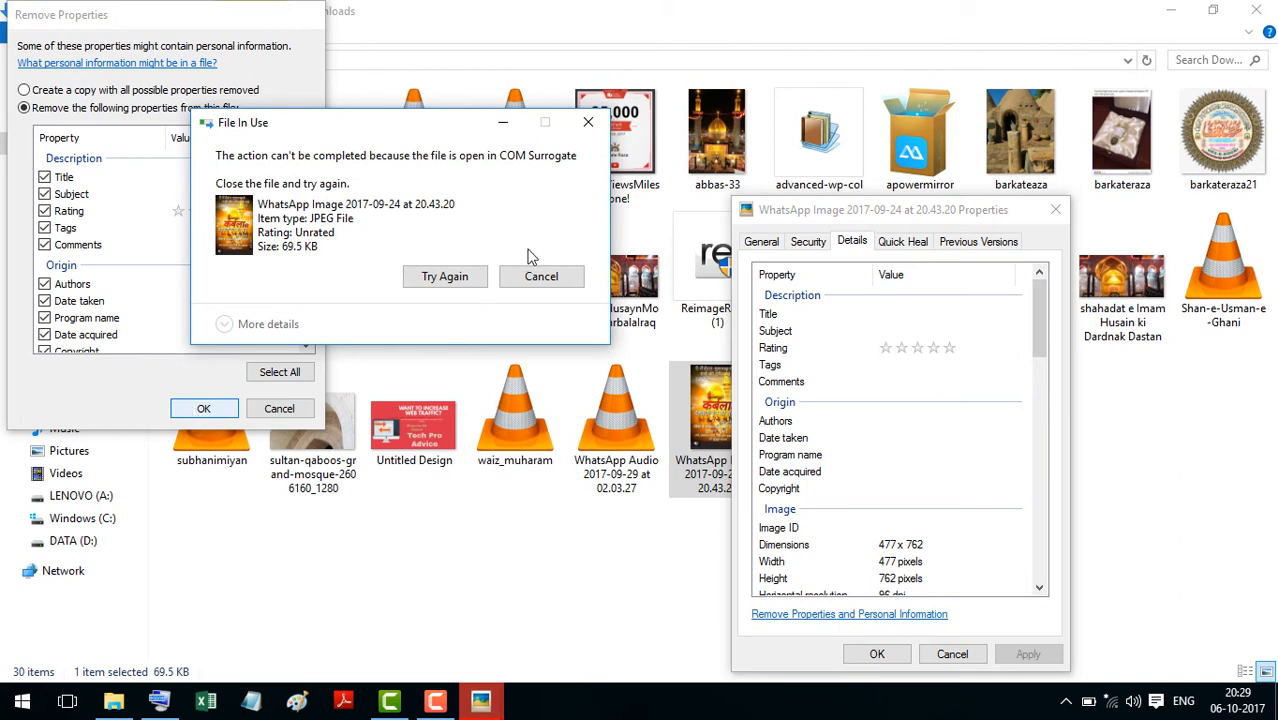
# - Cancel after the COM Surrogate file-in-use error and dismiss the properties-not-cleared warning
pyautogui.click(444, 276)
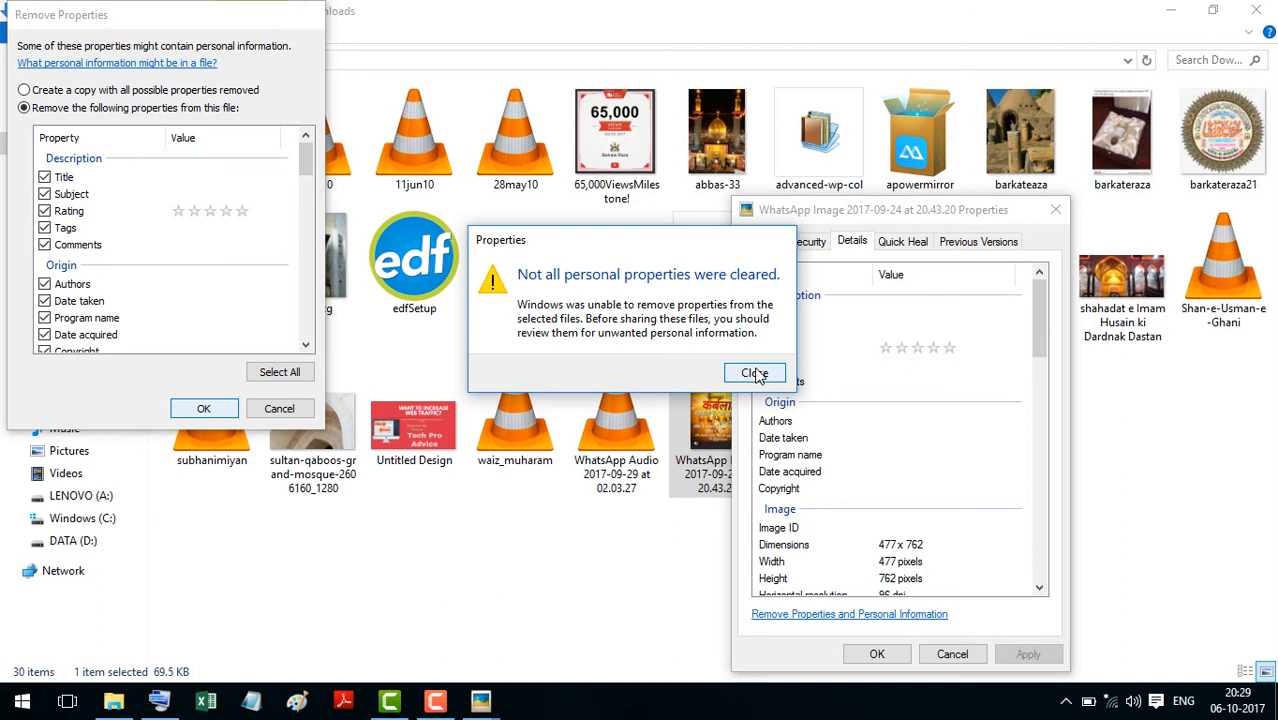
pyautogui.click(756, 372)
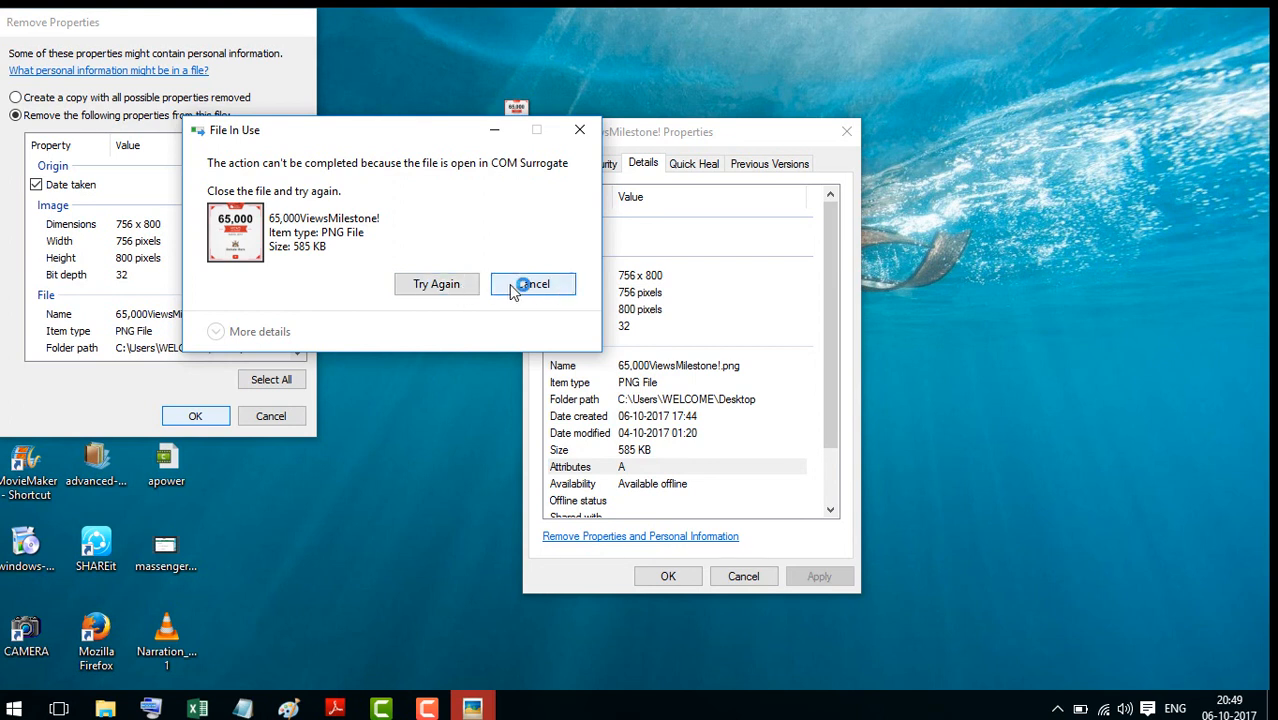
# - Cancel the removal for 65,000ViewsMilestone!.png and dismiss the Windows 10 Setup error
pyautogui.click(532, 284)
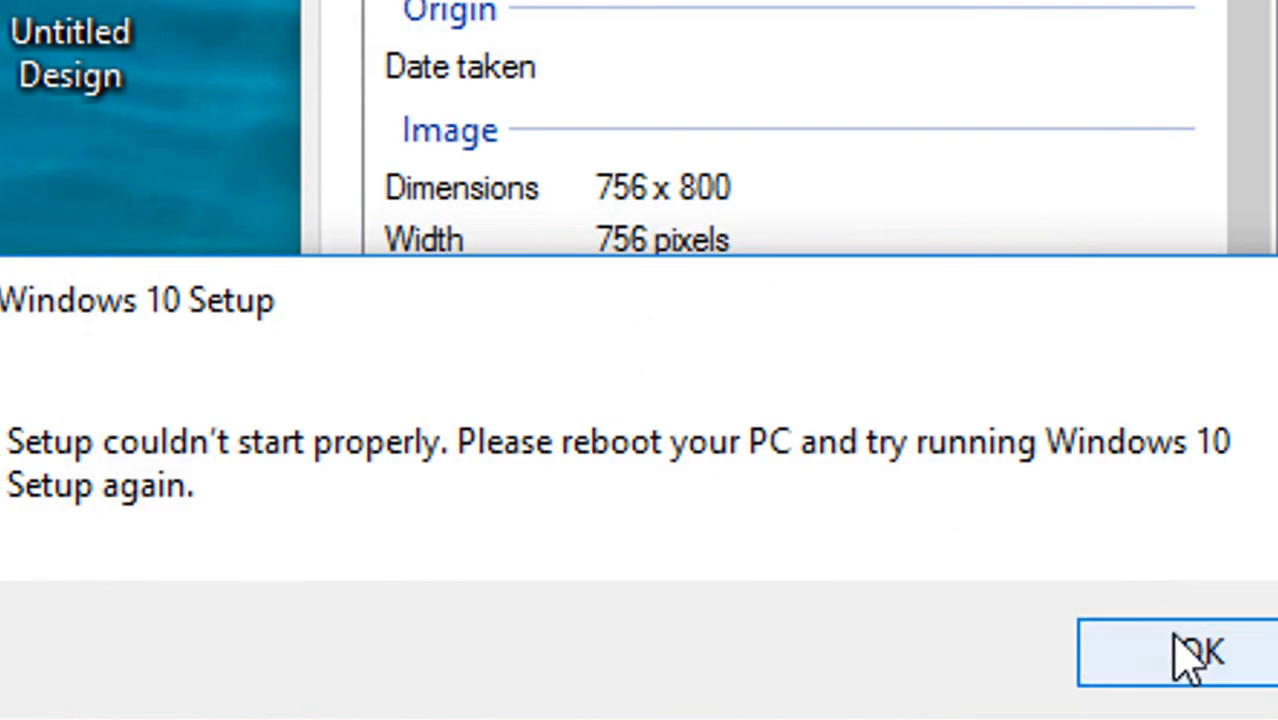
pyautogui.click(1180, 652)
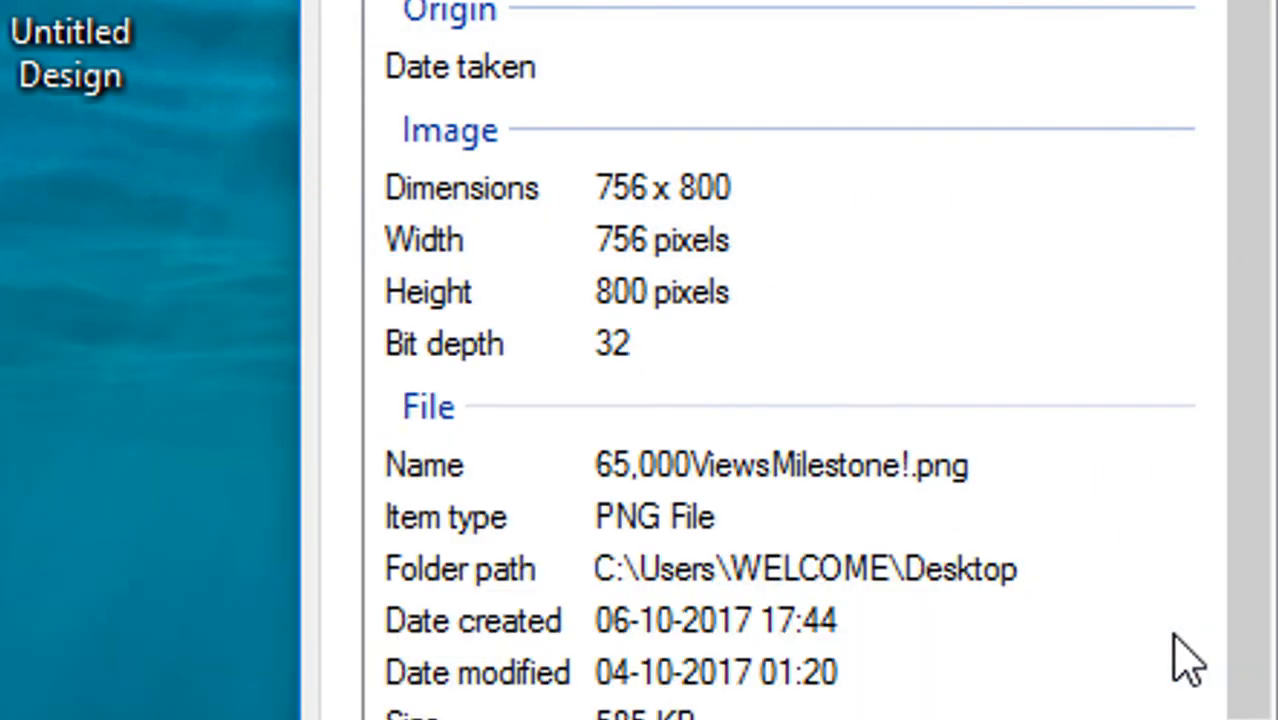